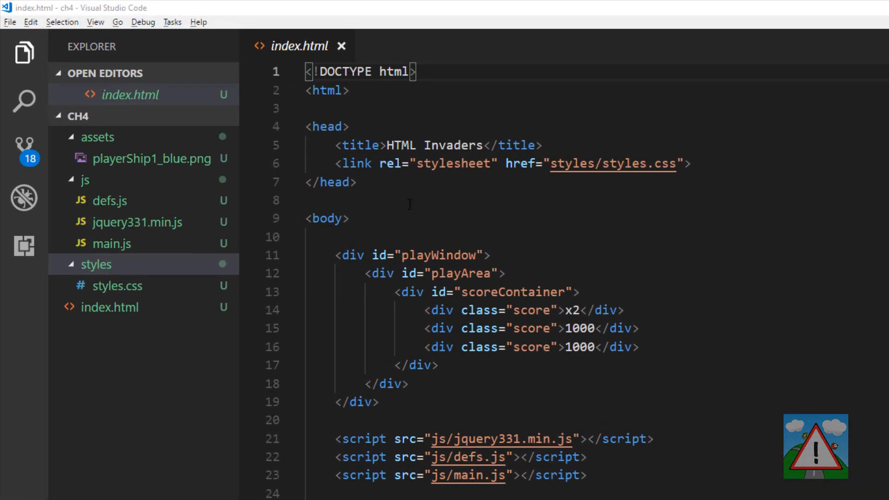
mouse_move(114, 124)
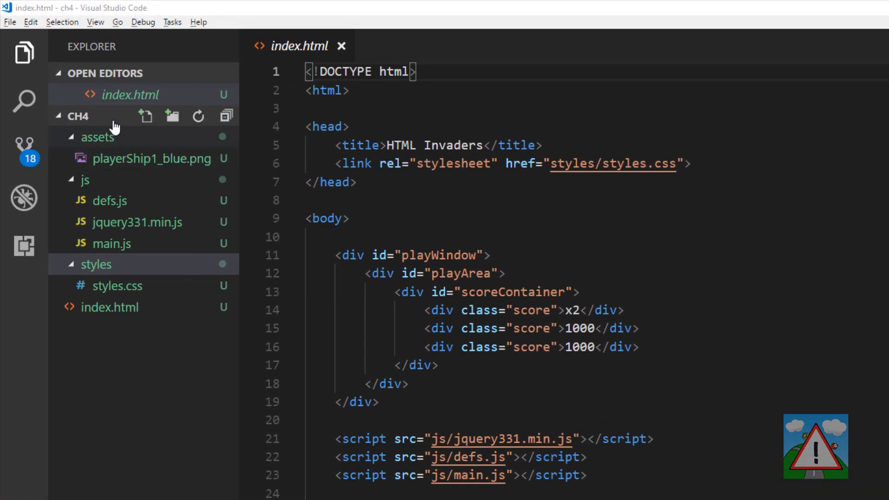
mouse_move(105, 149)
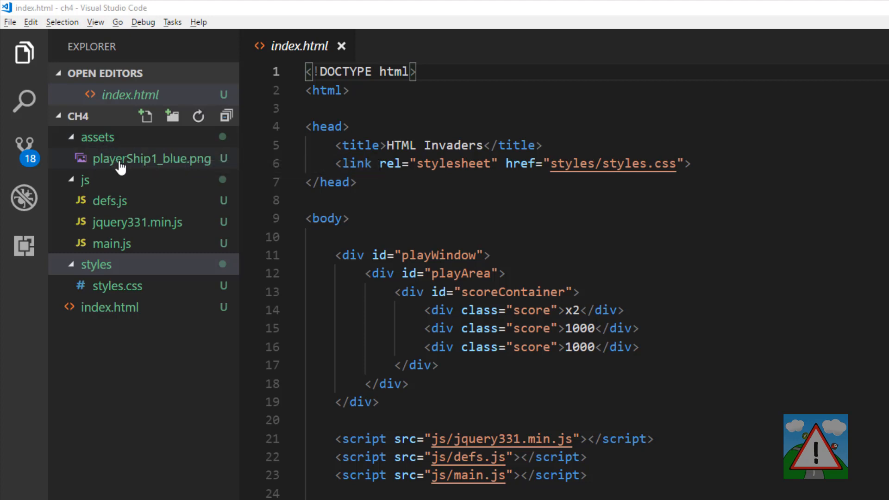
mouse_move(138, 168)
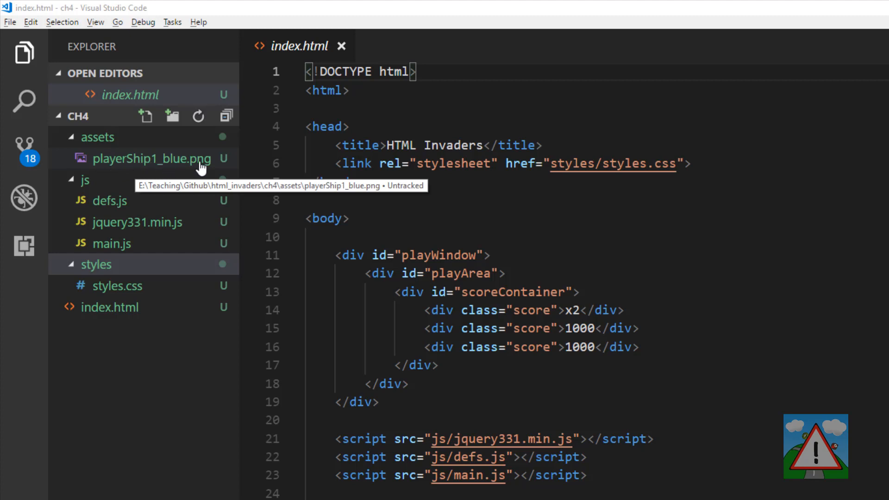
Close the index.html editor tab so no files remain open
click(341, 46)
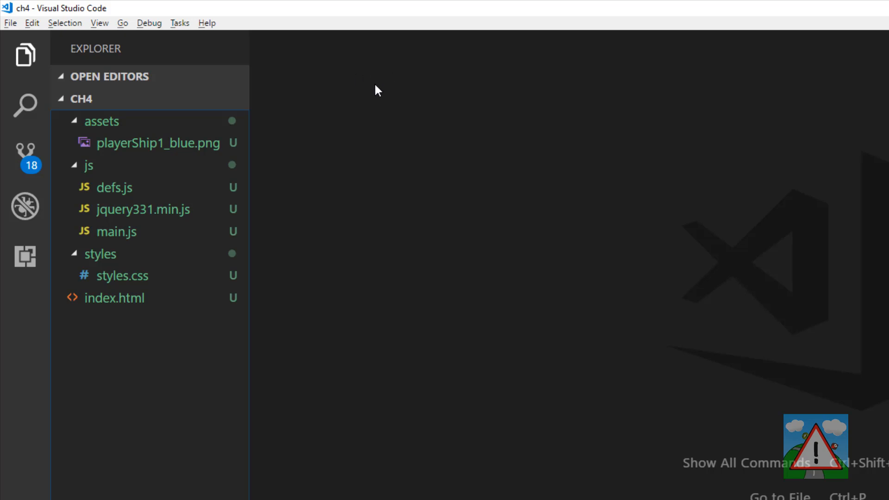
mouse_move(365, 100)
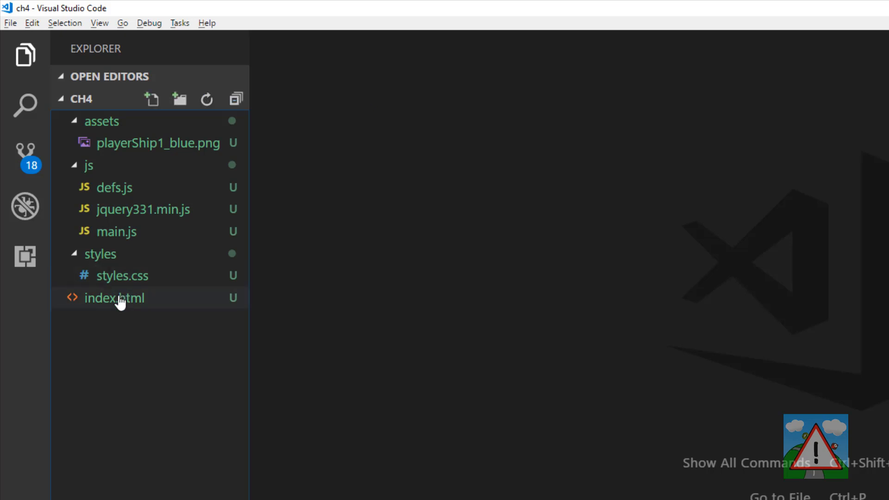
Add <div class="sprite"></div> to index.html and select its class attribute
click(114, 298)
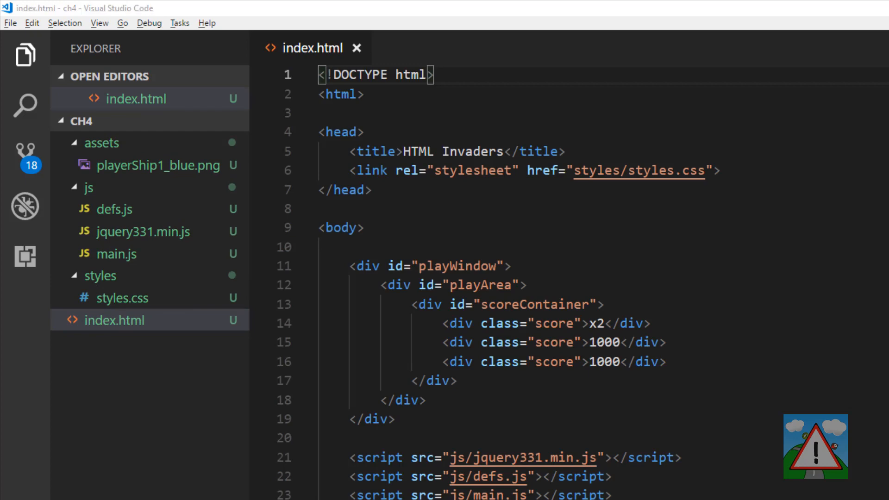
text(<div class="sprite"></div>)
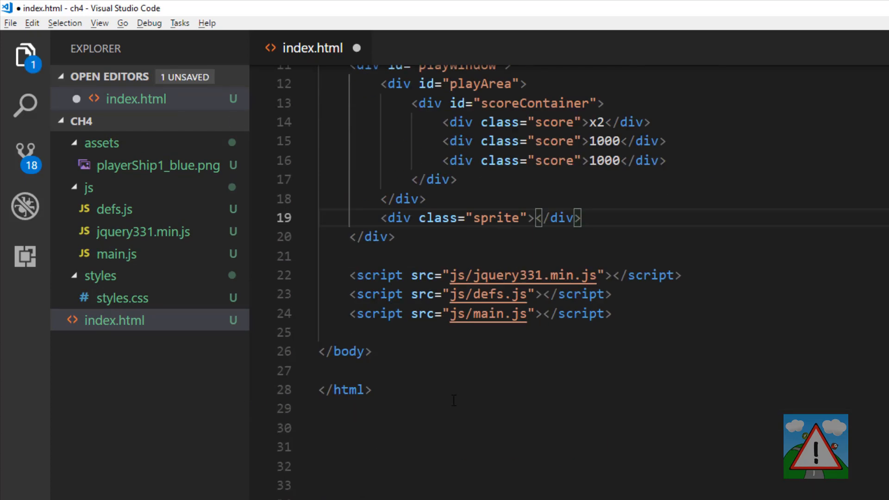
scroll(up, 3)
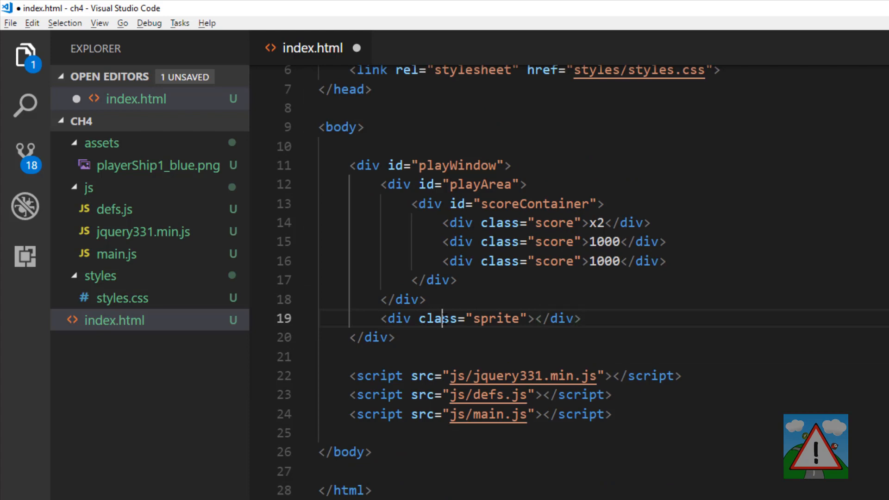
double_click(497, 318)
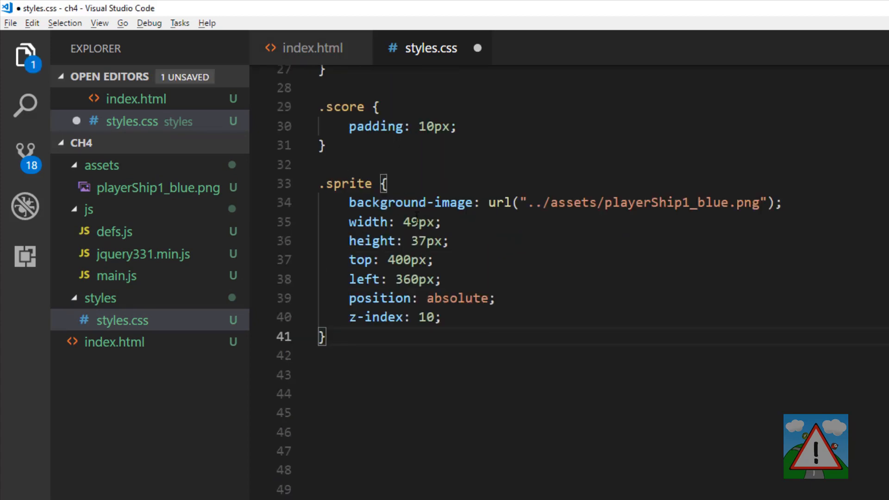
Review the .sprite rule's background-image through z-index lines in styles.css
click(350, 203)
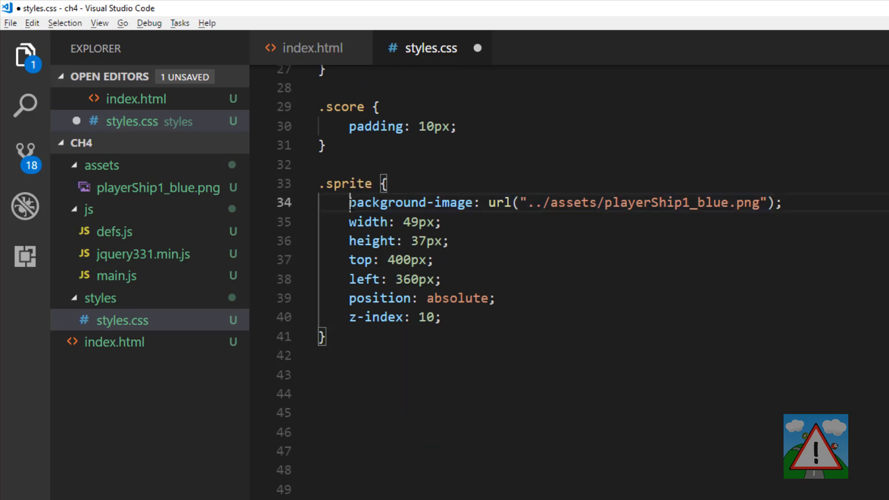
mouse_move(410, 203)
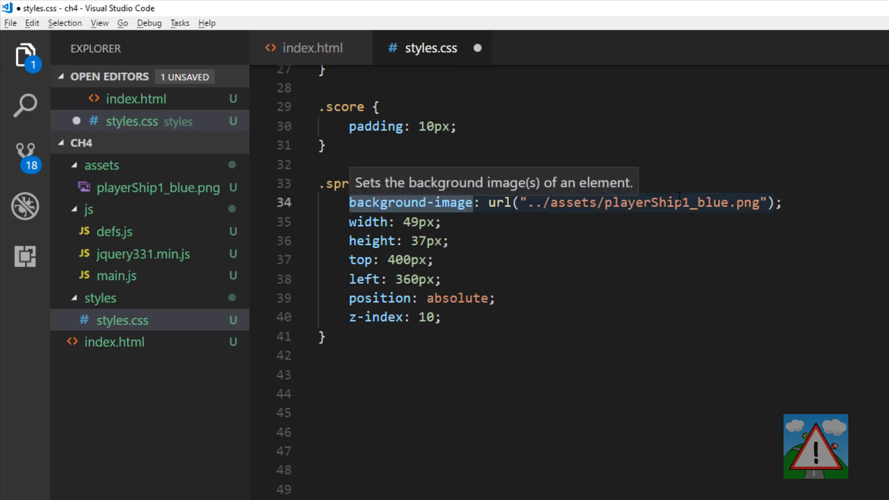
double_click(646, 202)
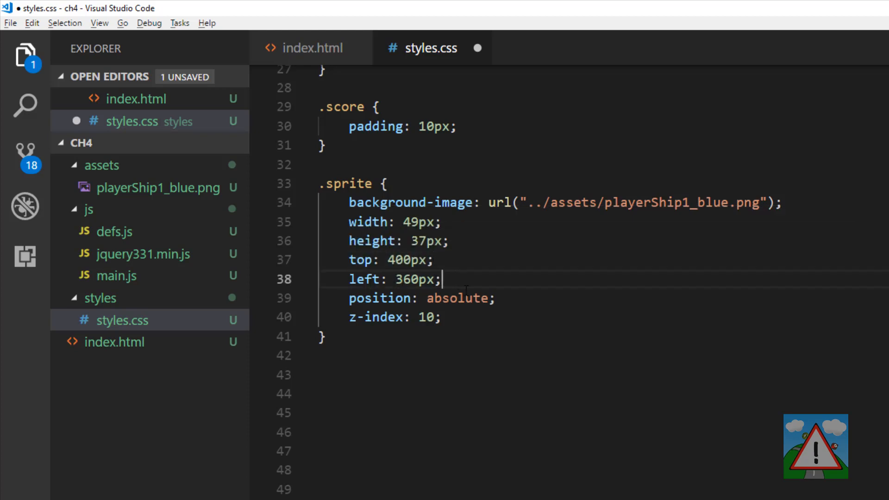
triple_click(421, 297)
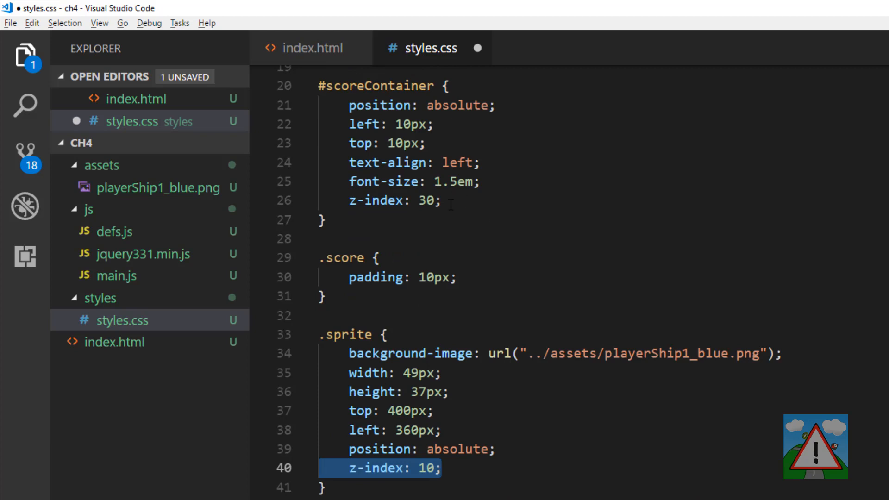
scroll(down, 3)
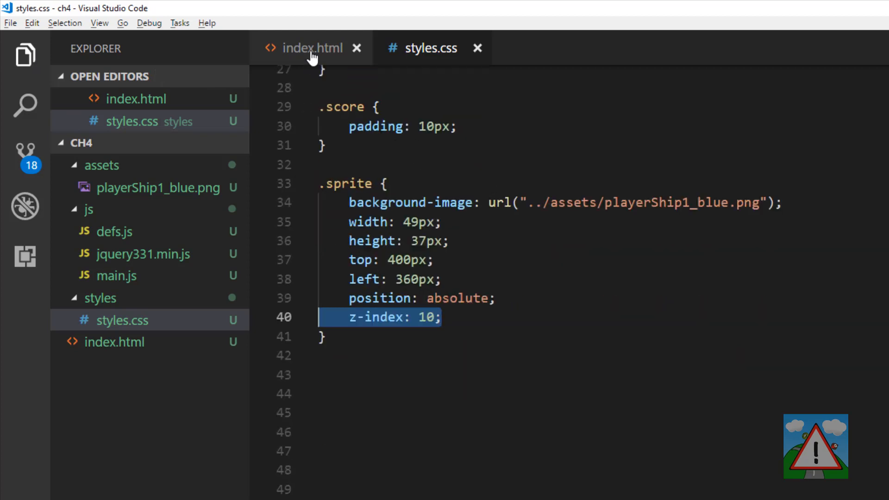
mouse_move(311, 48)
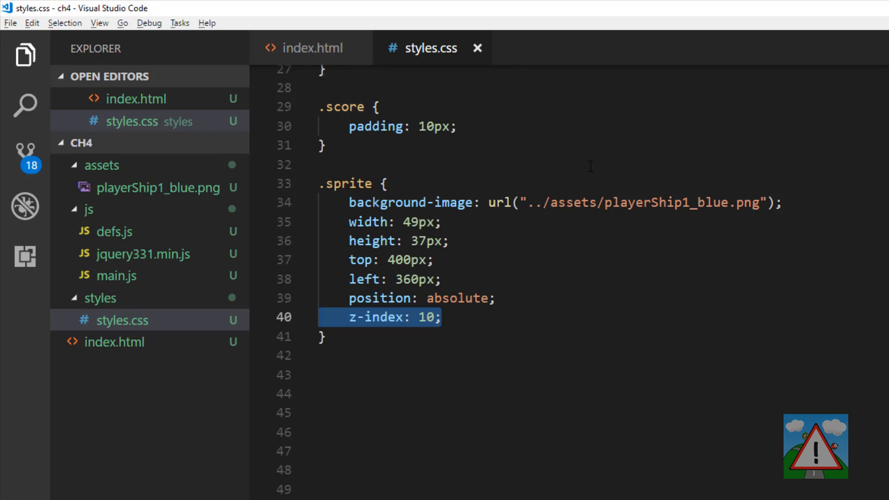
Type <div class="sprite"></div> into index.html after the play area
click(312, 48)
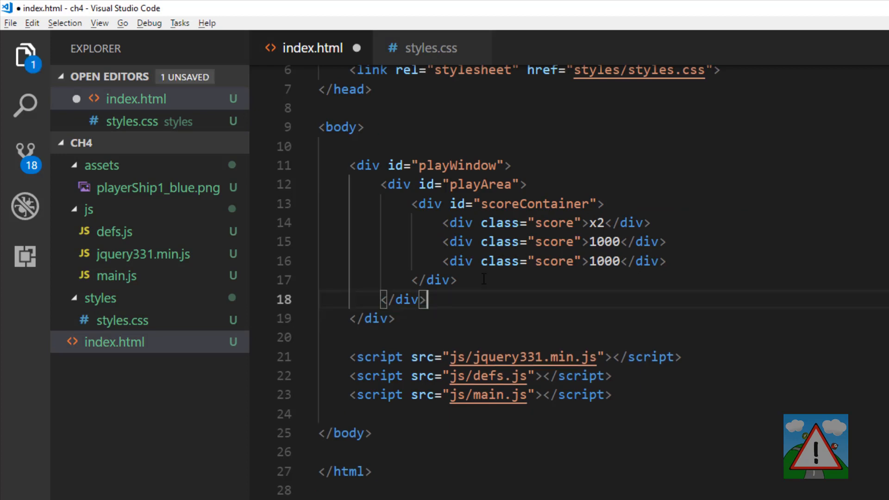
text(<div class="sprite"></div>)
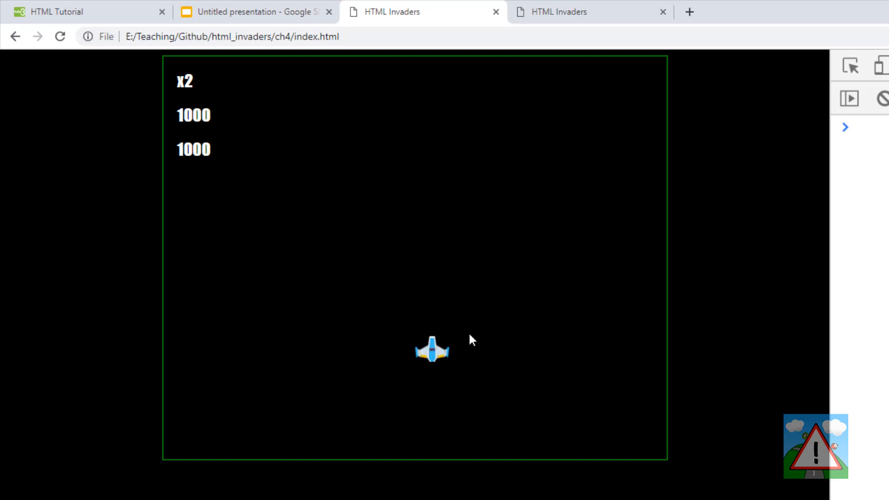
mouse_move(413, 335)
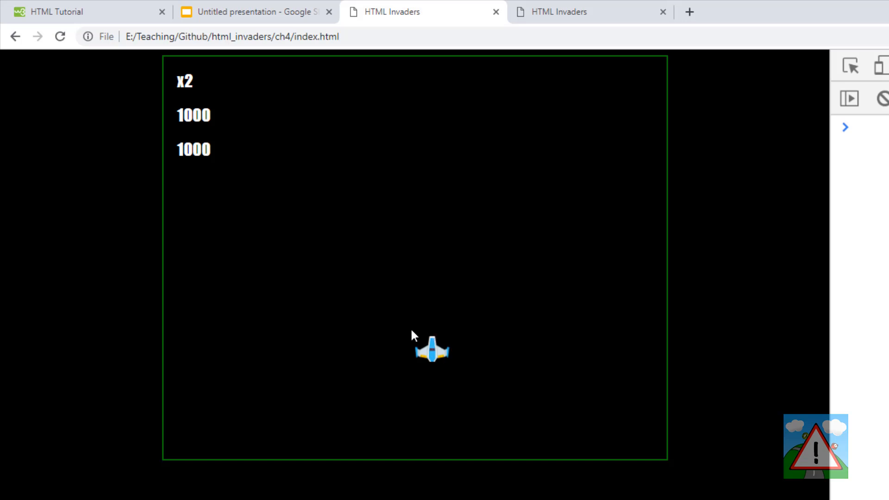
mouse_move(419, 335)
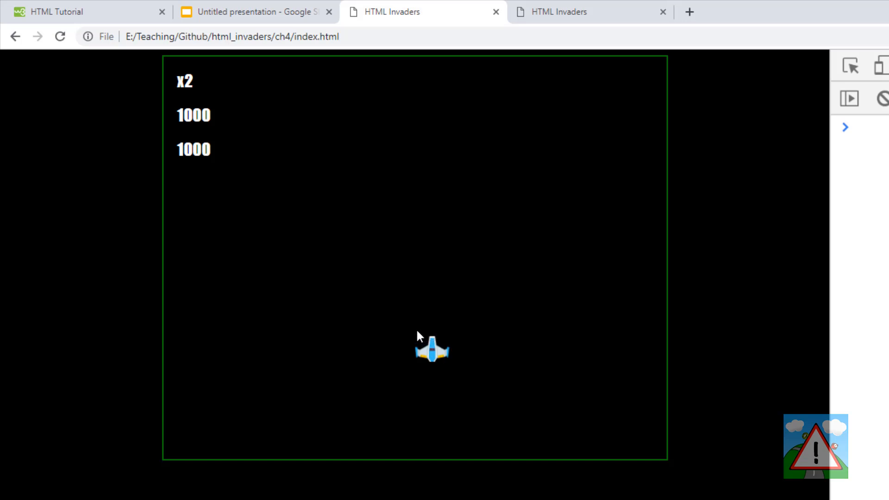
mouse_move(437, 356)
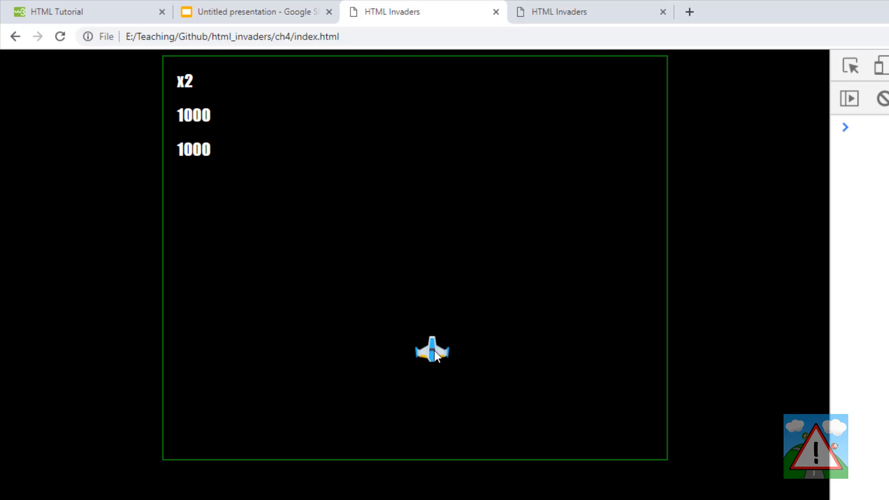
Switch to the presentation tab about sprite positioning
click(256, 11)
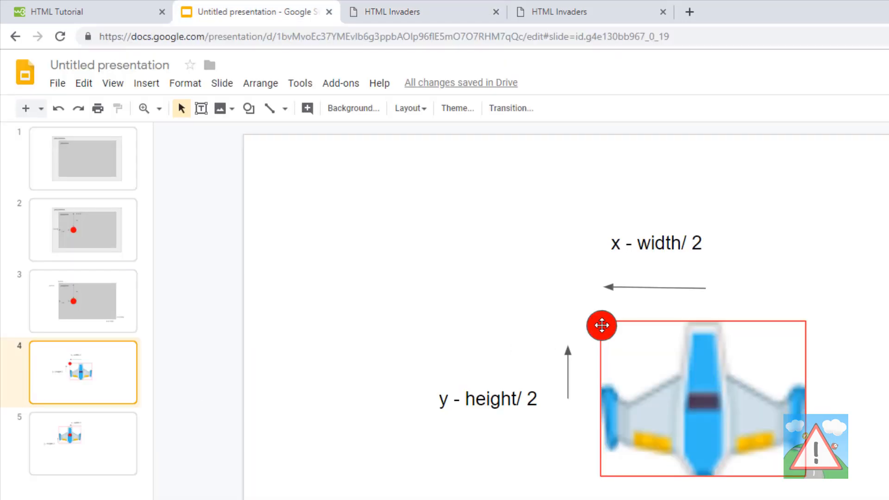
Scroll the slides to the x - width/2, y - height/2 diagram
scroll(down, 3)
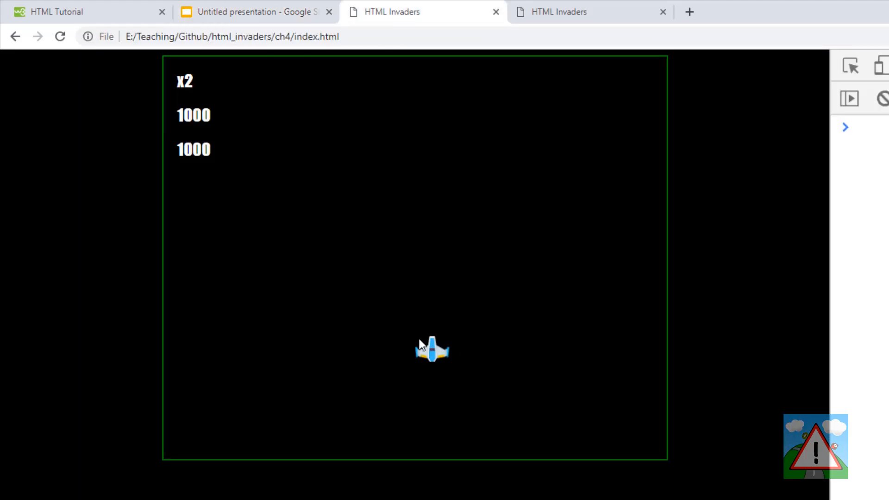
mouse_move(441, 354)
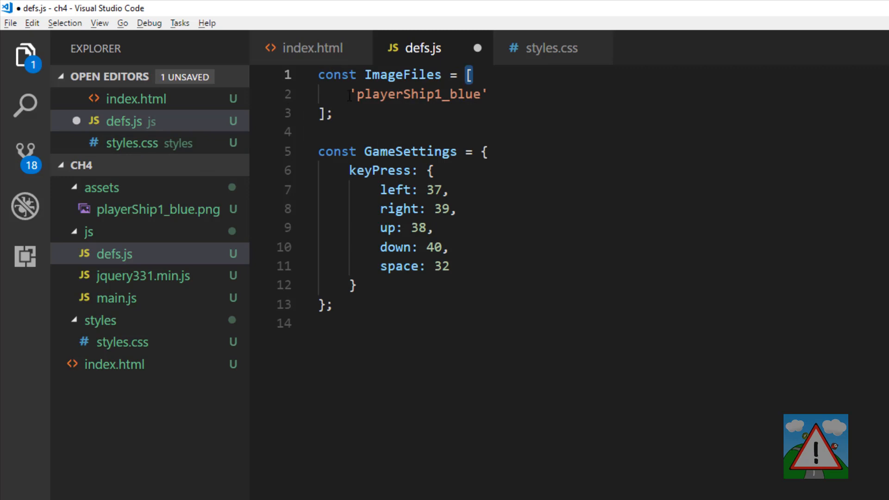
Select the playerShip1_blue image name in defs.js and save the file
double_click(419, 94)
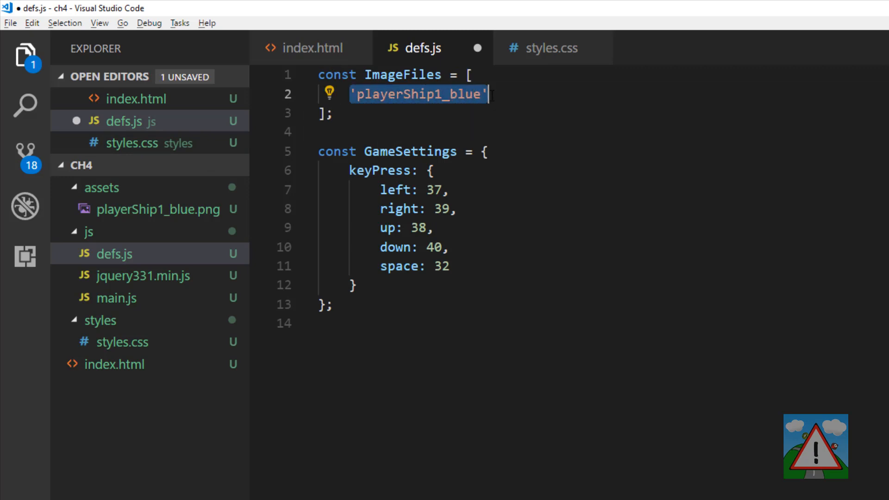
key(ctrl+s)
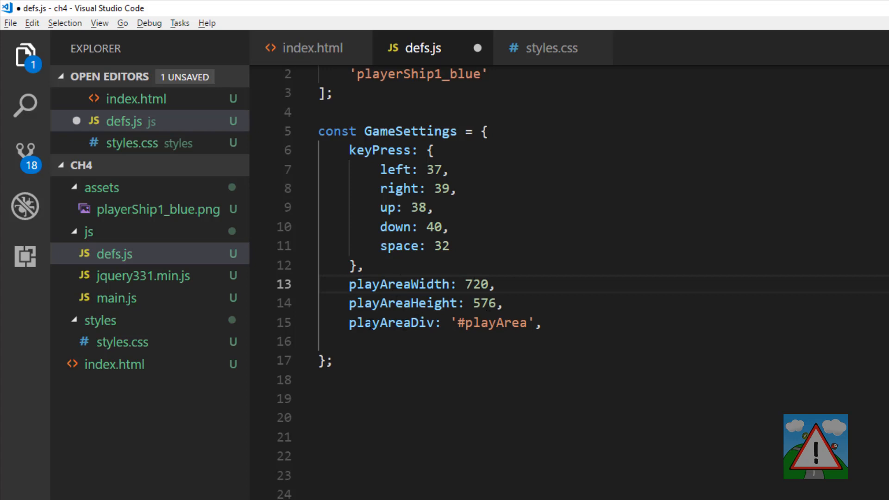
Select a word among the new play area settings in GameSettings
double_click(492, 324)
text(playerDivName: 'playerSprite',)
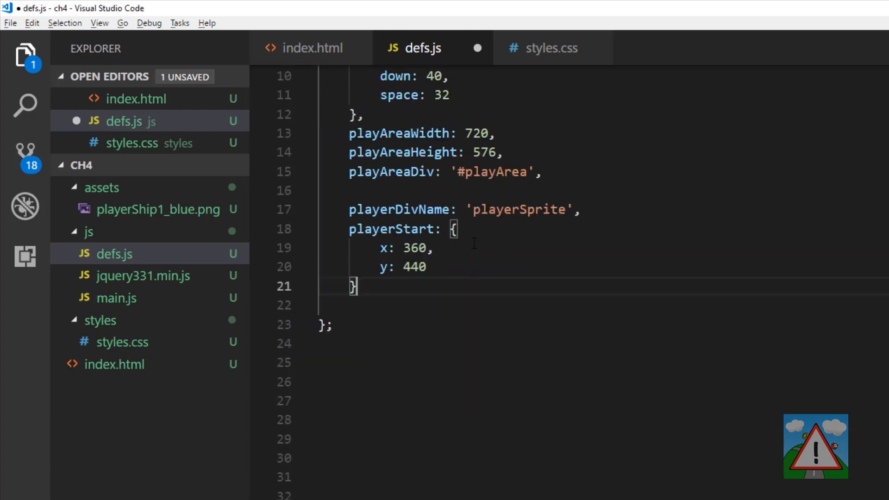
Check the playerDivName 'playerSprite' entry in GameSettings and scroll down
double_click(399, 209)
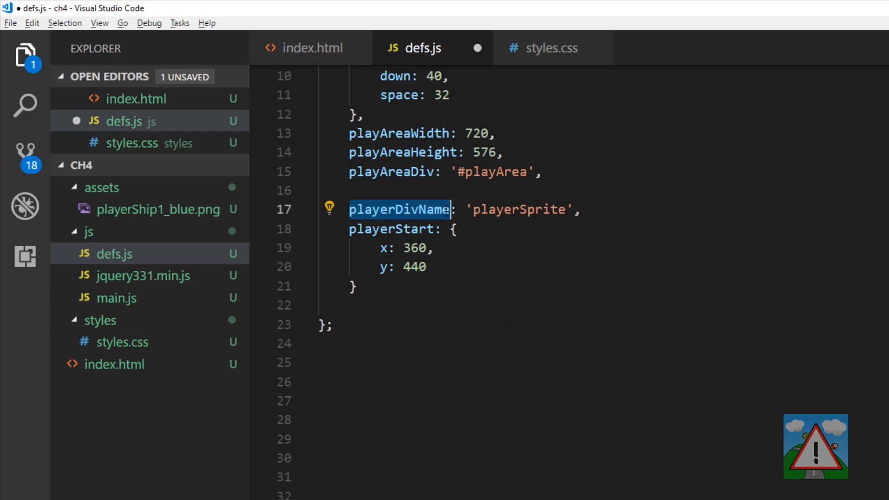
double_click(518, 209)
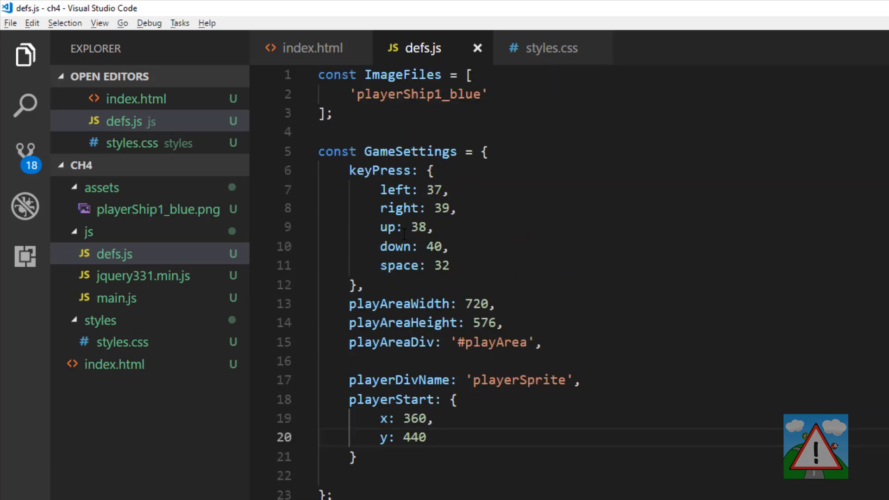
scroll(down, 3)
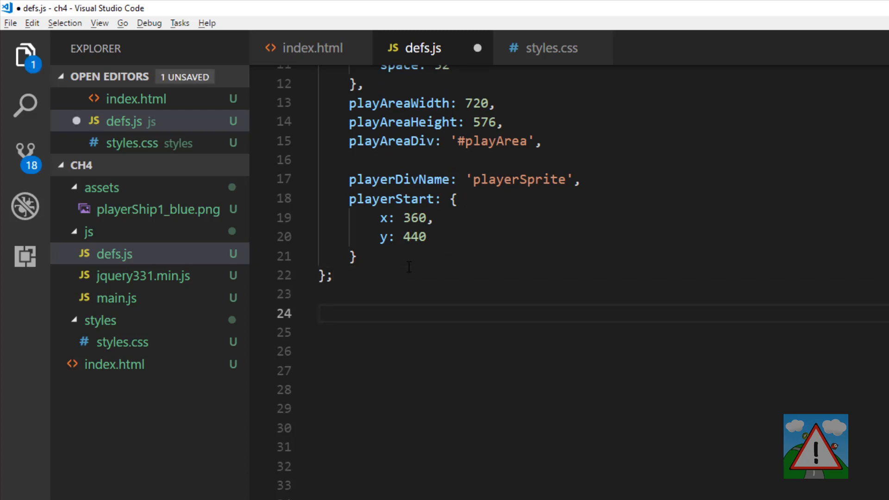
Type let GameManager = { assets: {}, player: undefined } below GameSettings
text(let)
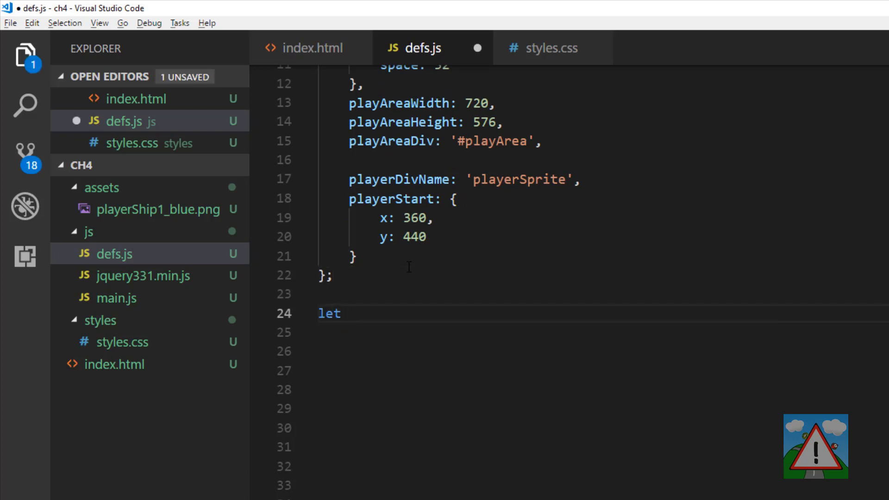
scroll(down, 3)
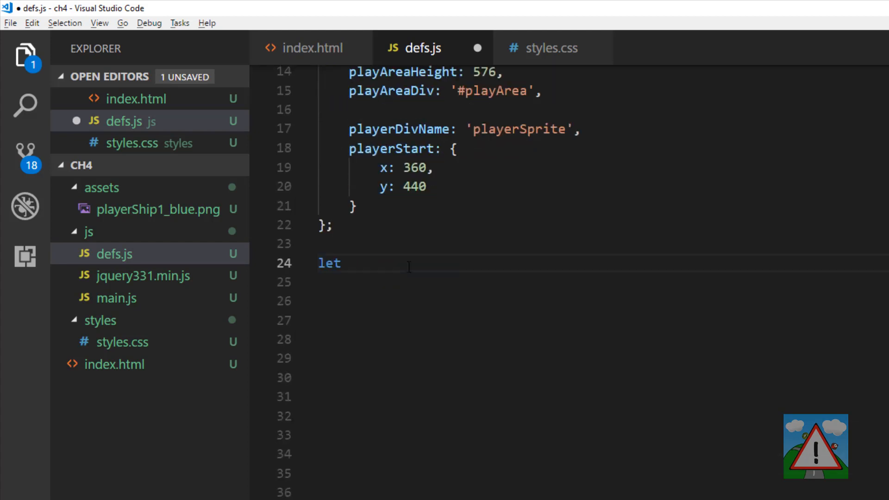
text(ga)
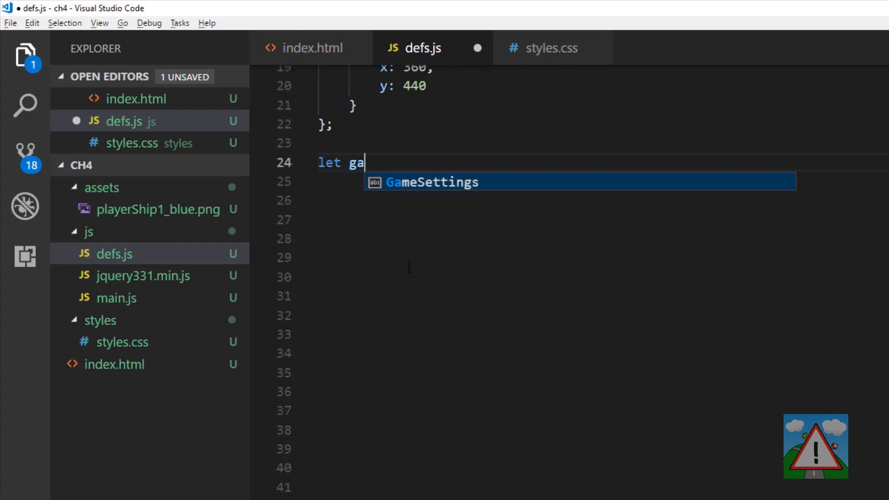
key(Backspace)
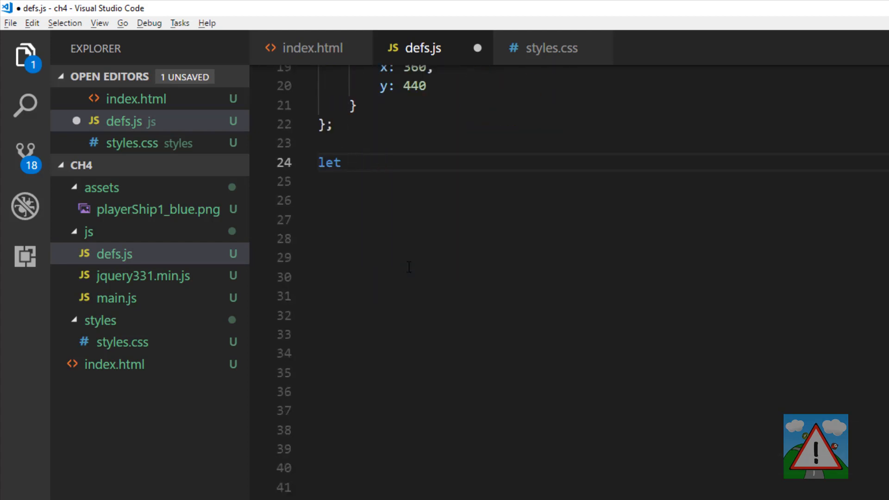
text(Game)
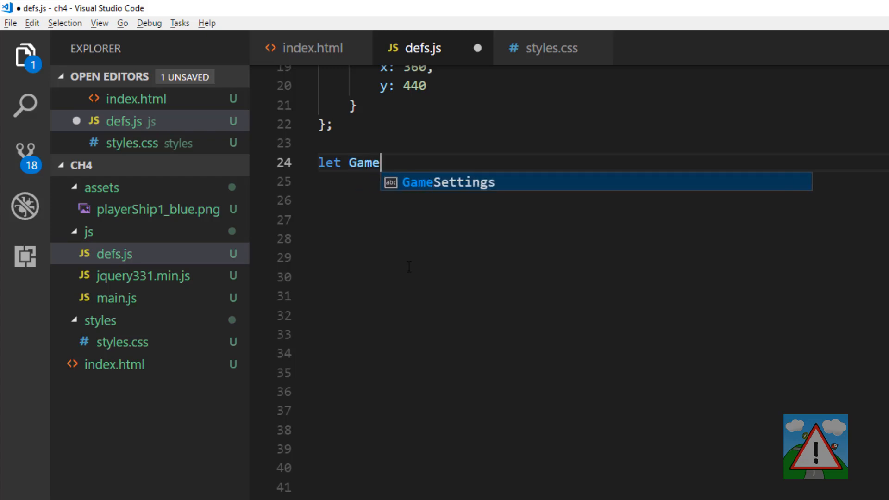
text(Manager)
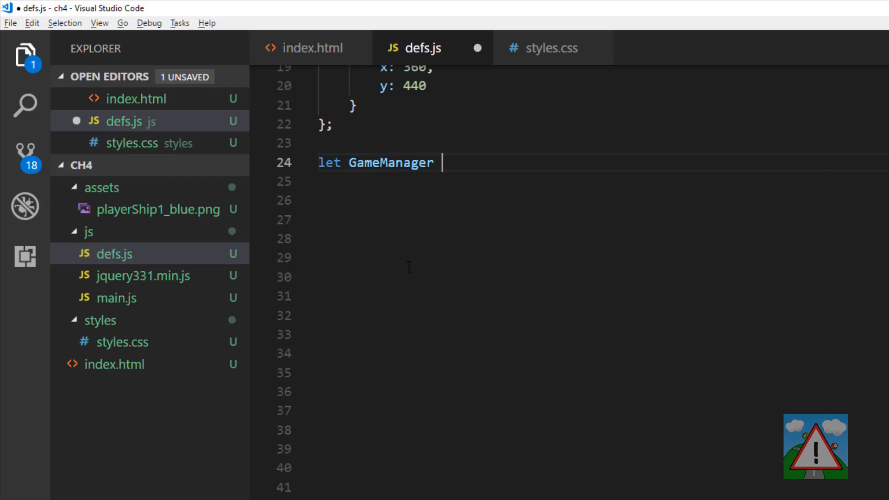
text(= {)
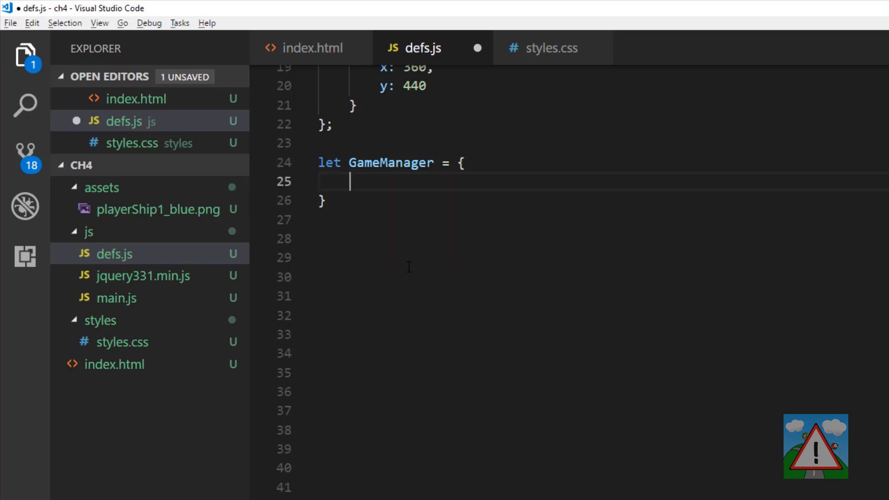
double_click(390, 162)
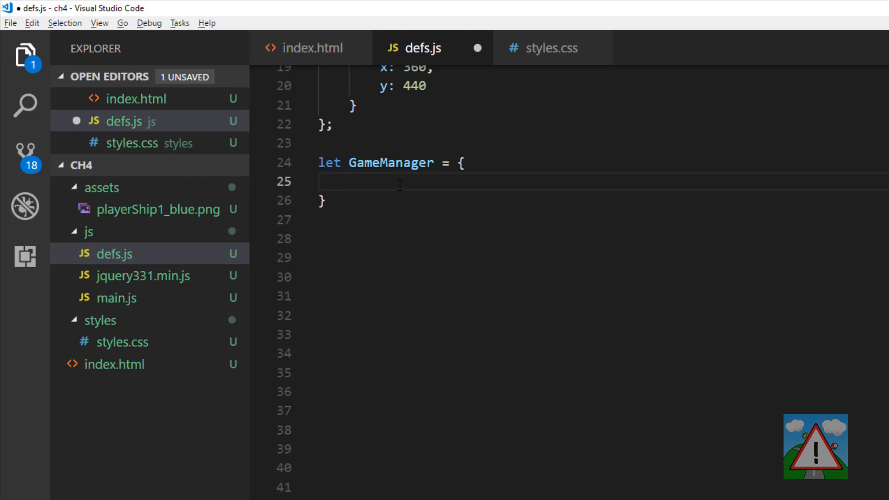
text(assets: {})
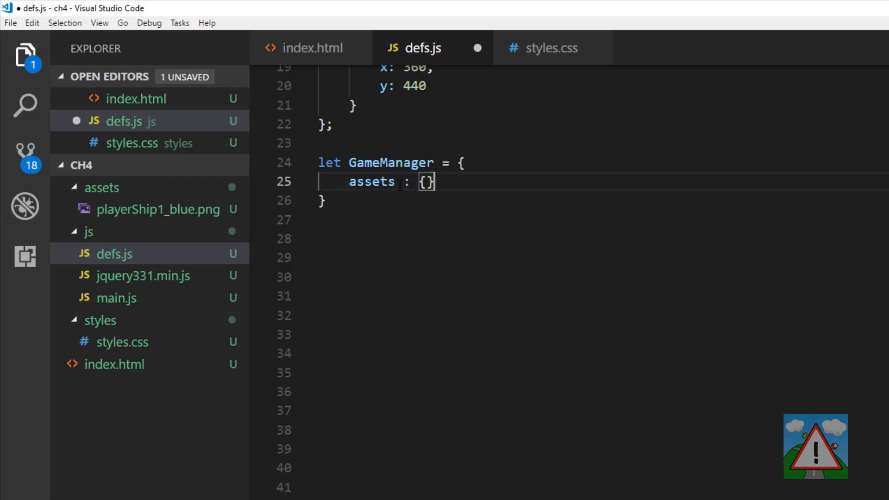
text(,)
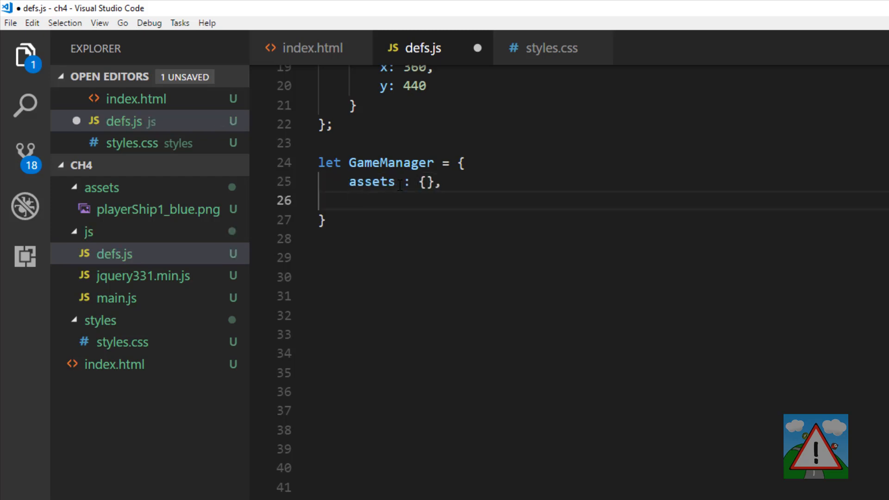
text(player: undefined)
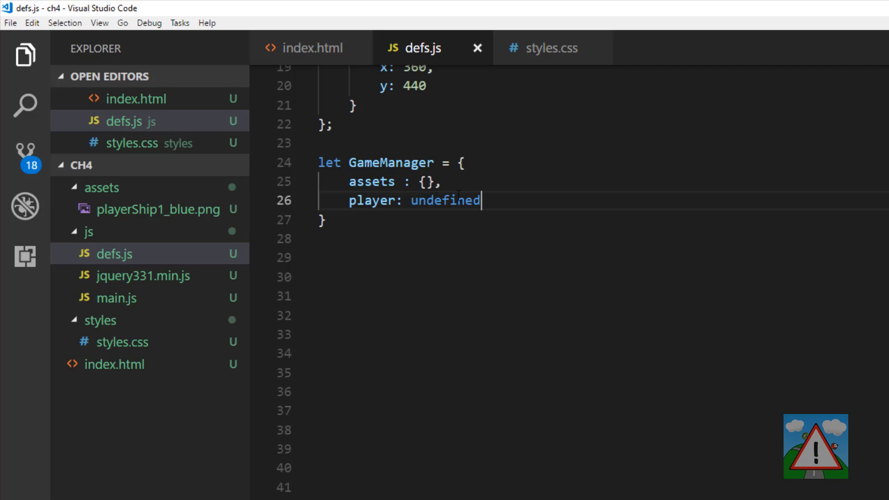
double_click(372, 200)
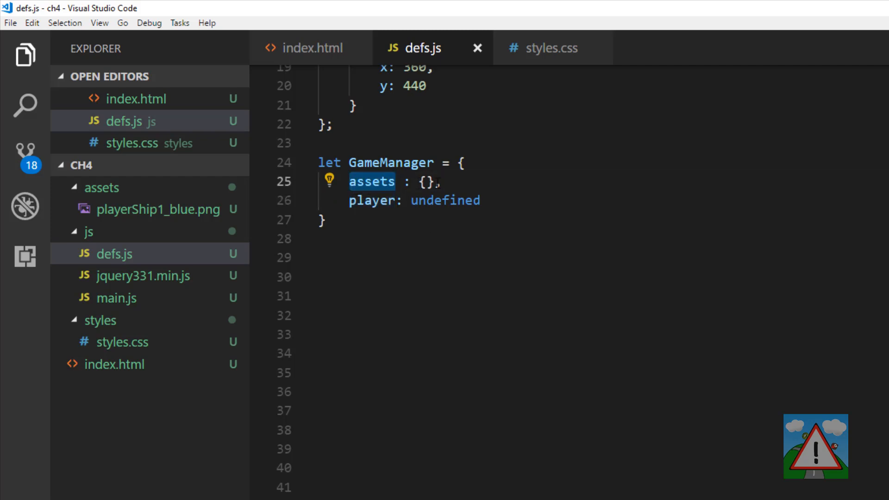
End the GameManager object statement with a semicolon
scroll(up, 3)
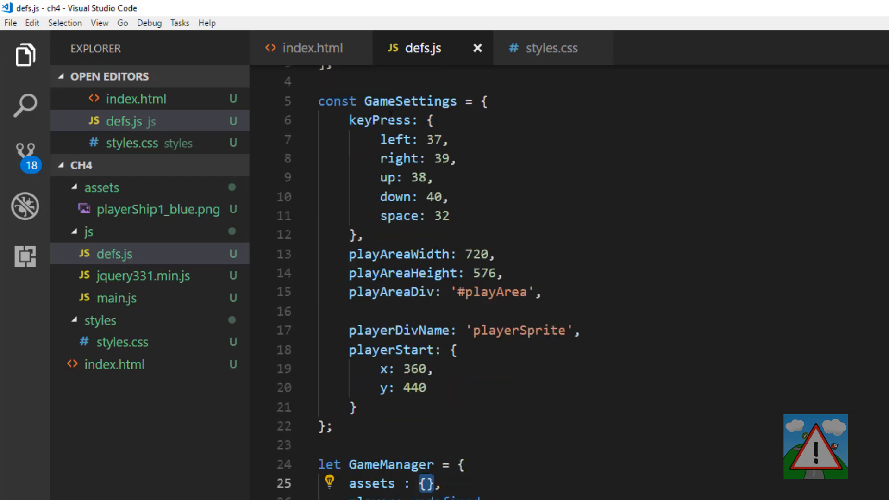
scroll(down, 3)
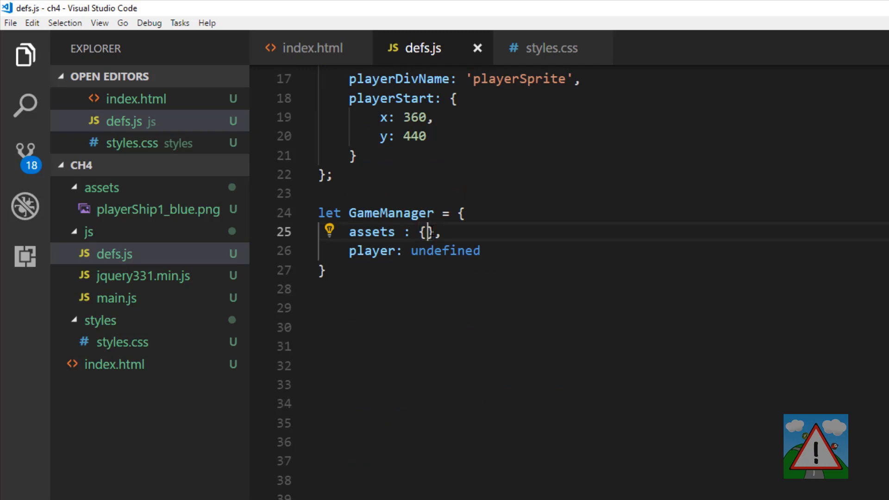
double_click(371, 232)
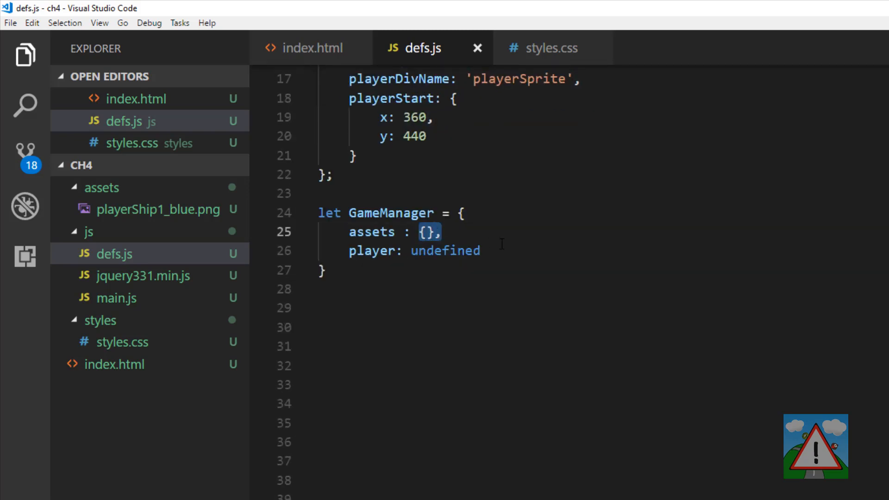
text(;)
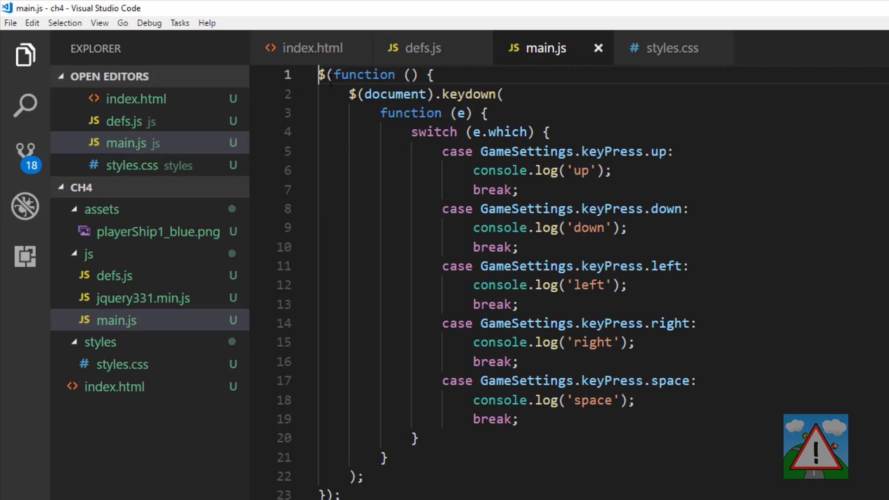
Add function init() logging 'Main Game init()' at the top of main.js and save
text(function init())
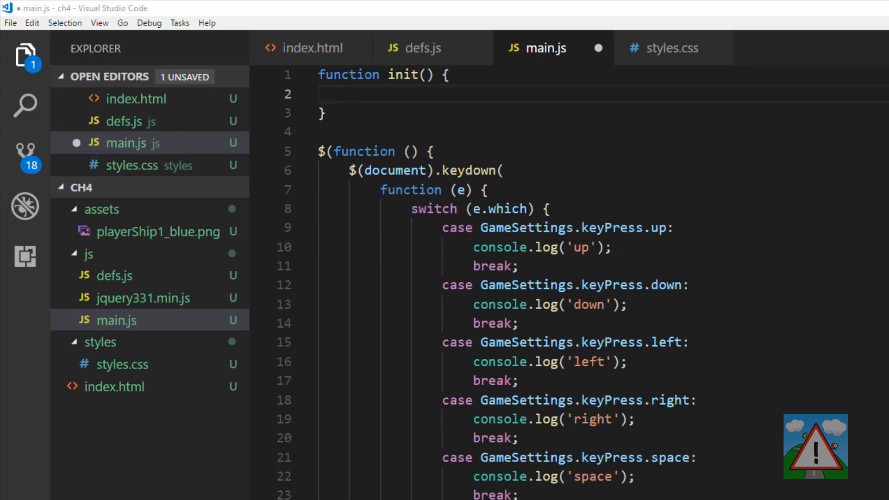
text(console.log('Main Game init()');)
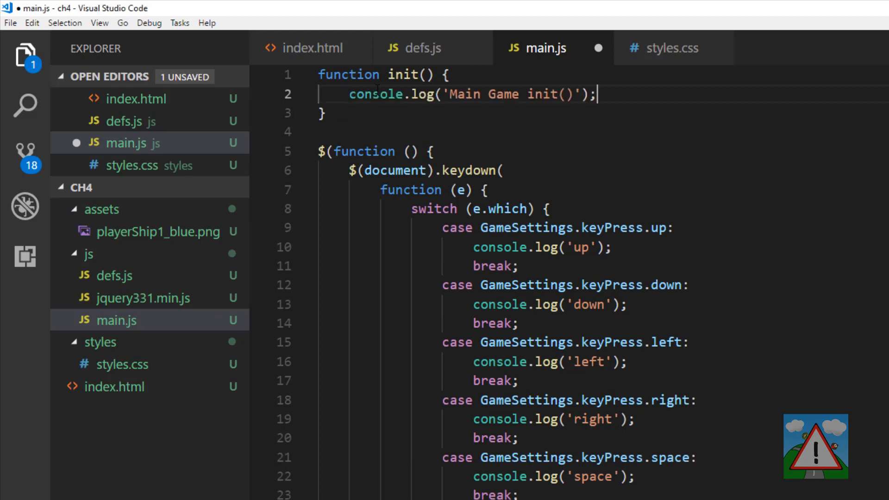
key(ctrl+s)
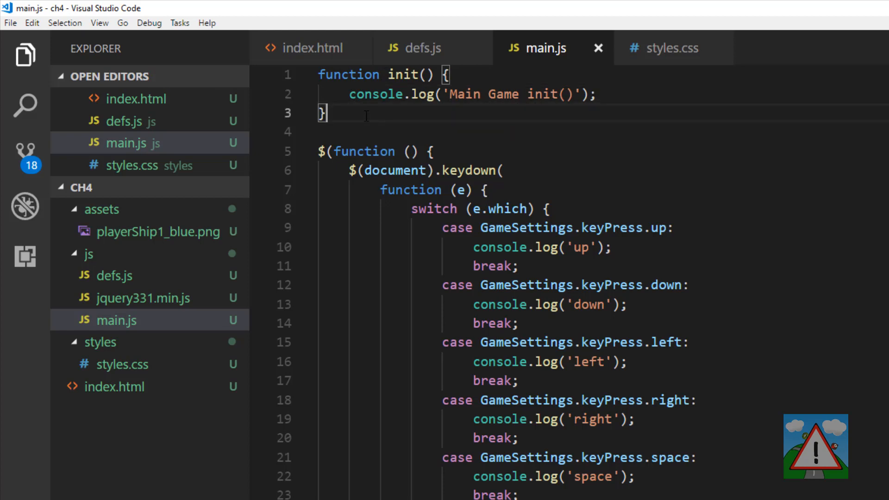
Add a processAsset(indexNum) function below init in main.js
text(fucn)
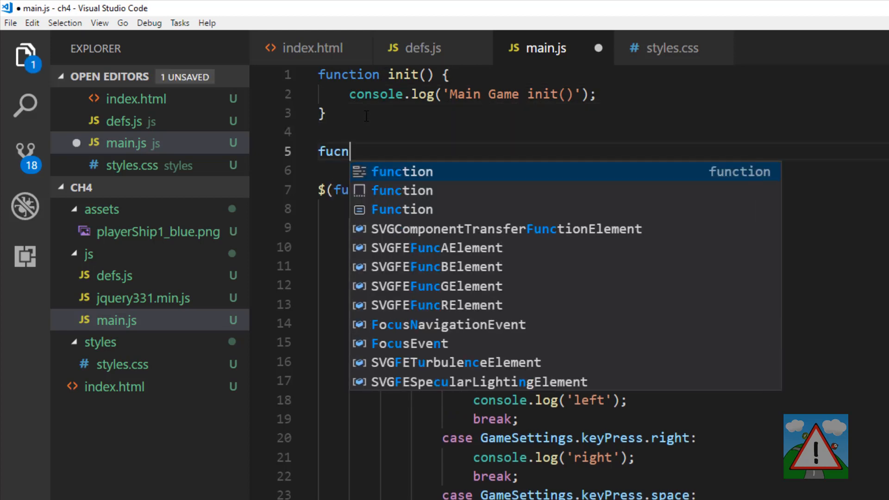
key(Tab)
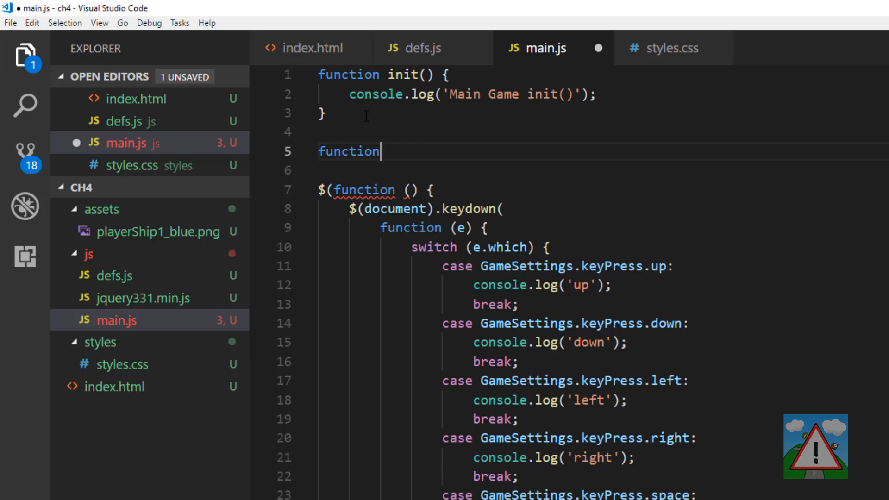
text(processAsset(ind))
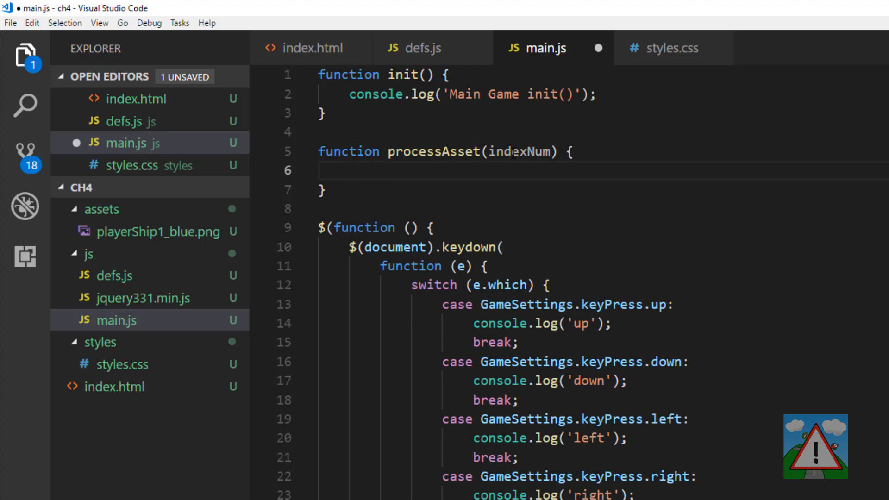
Review the playerShip1_blue entry in the defs.js ImageFiles list
click(422, 48)
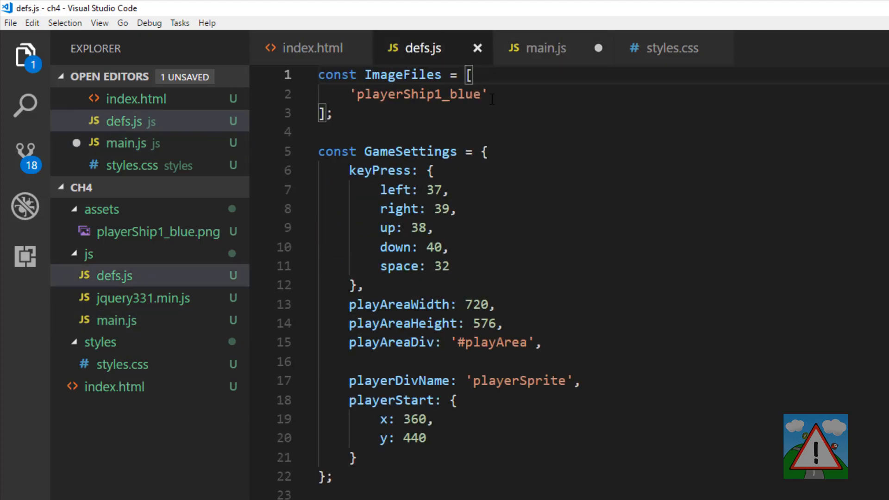
double_click(418, 94)
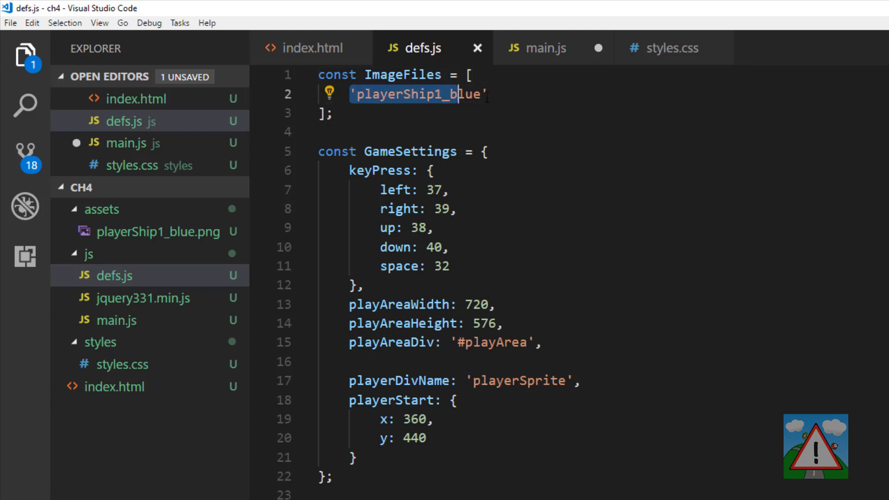
double_click(404, 74)
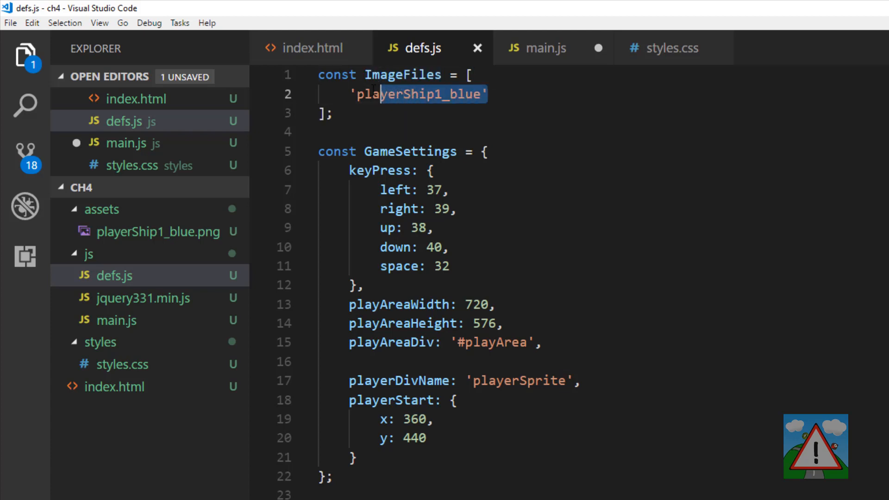
double_click(403, 74)
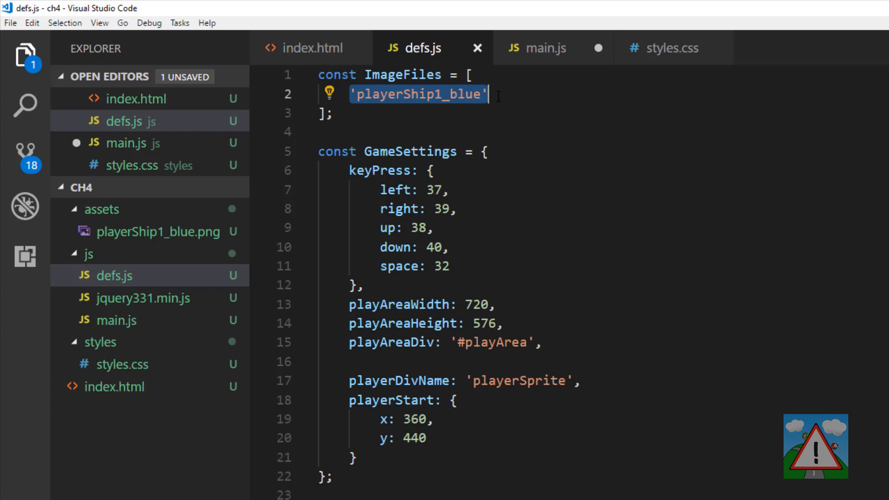
click(546, 48)
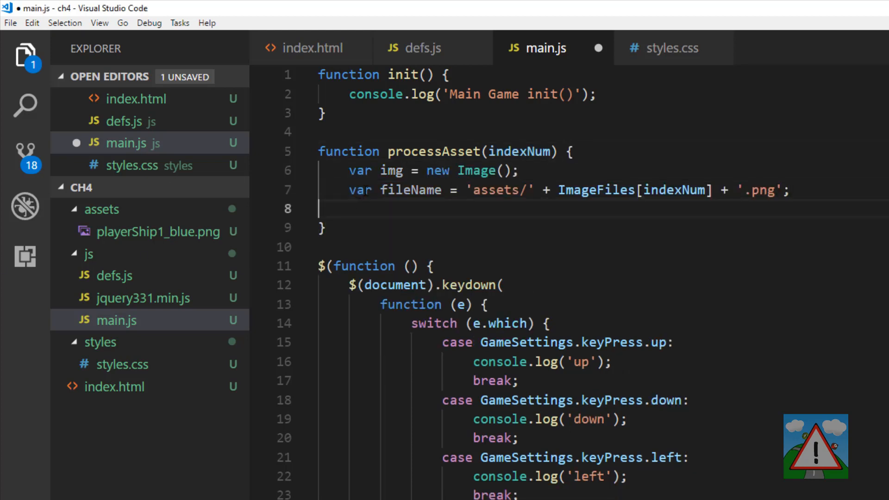
Build fileName as 'assets/' + ImageFiles[indexNum] + '.png' and assign it to img.src
double_click(477, 171)
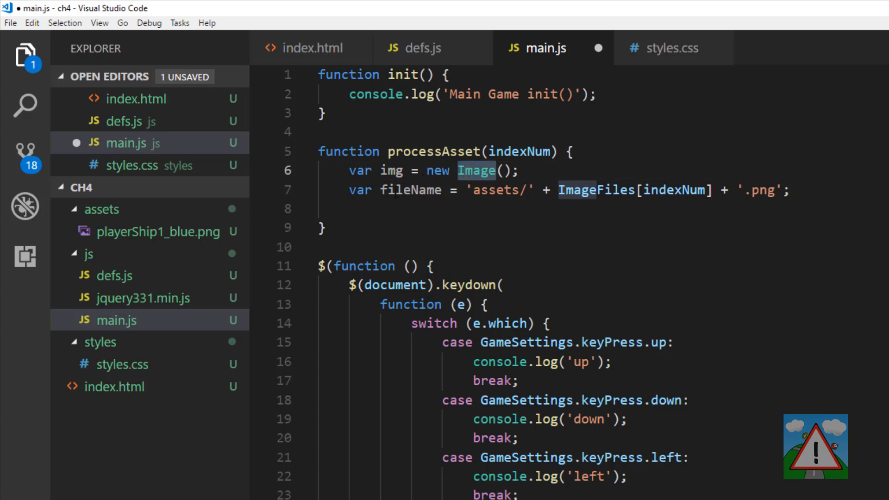
double_click(494, 190)
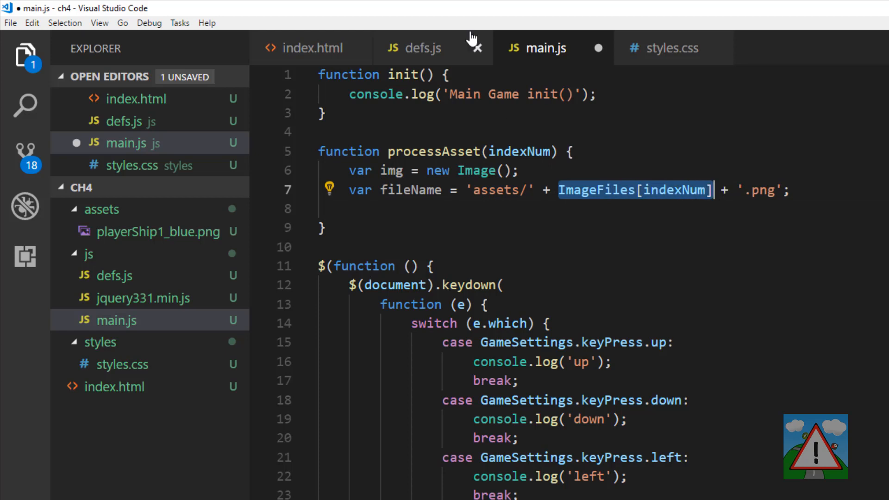
click(414, 48)
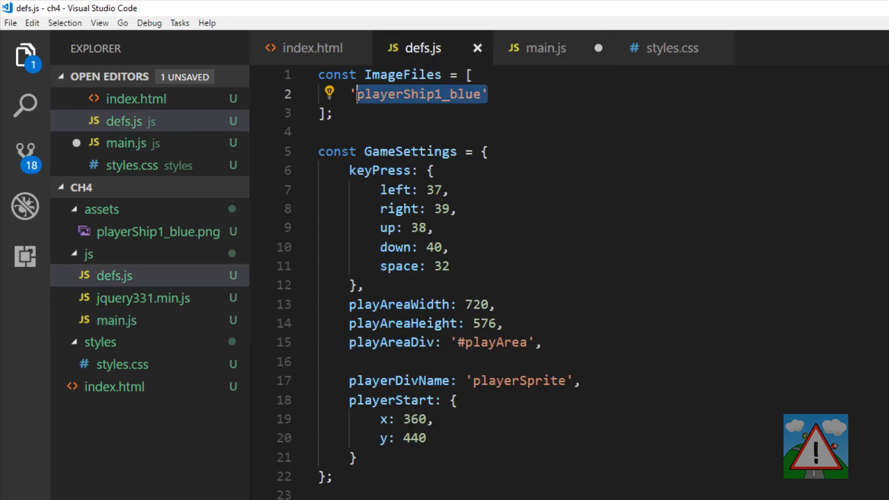
click(536, 48)
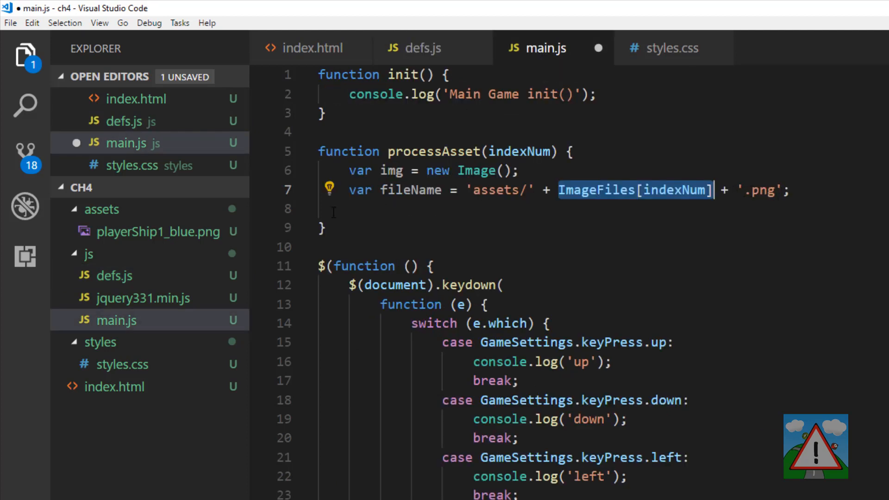
mouse_move(159, 232)
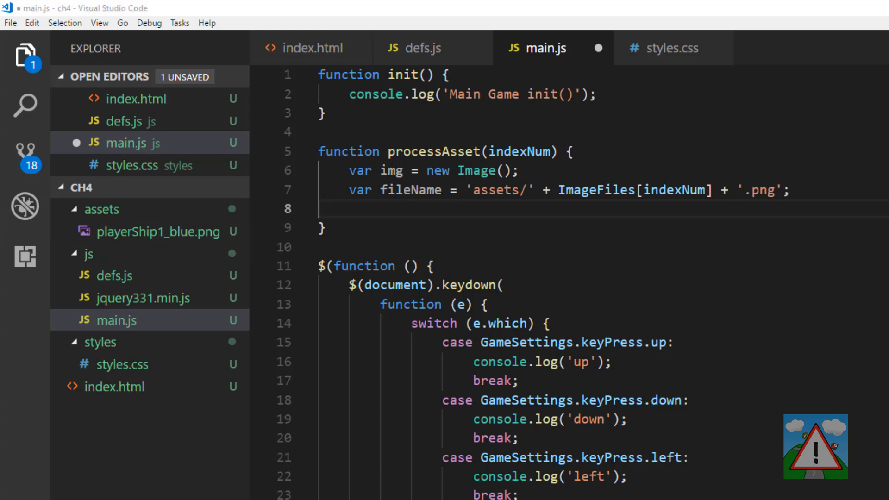
text(img.src = fileName;)
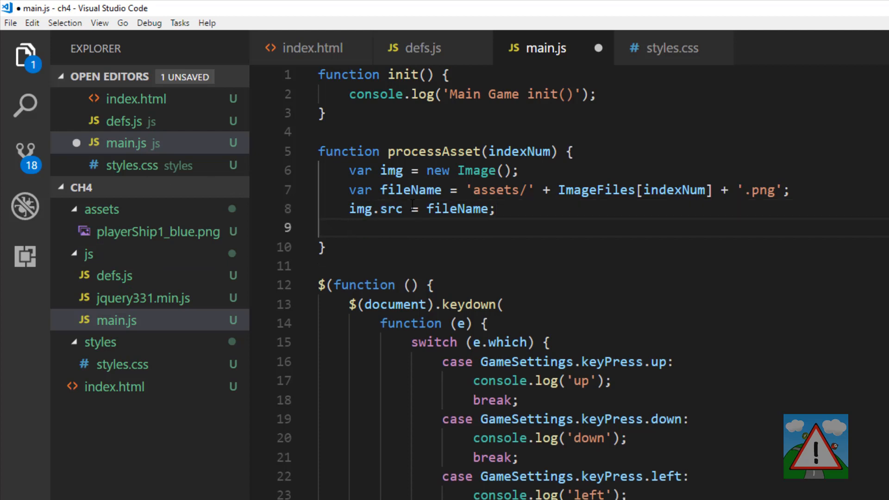
Add img.onload = function() { } and start a GameManager.assets[] entry inside it
text(img)
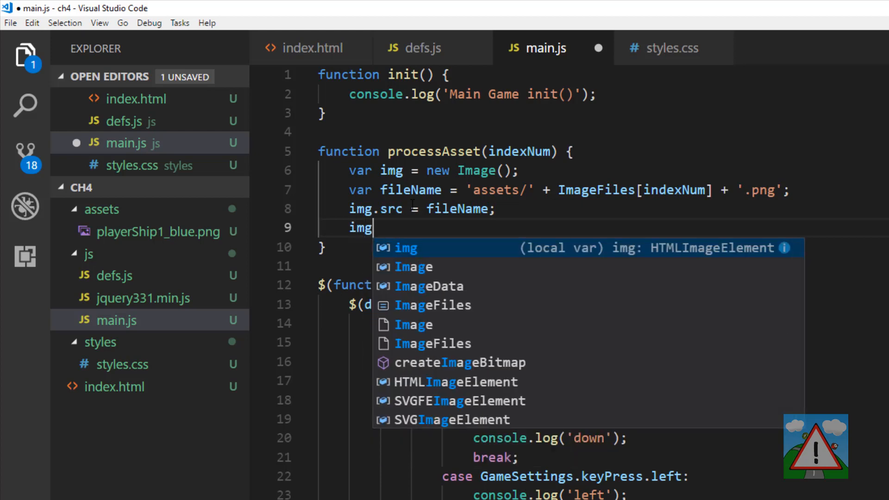
text(.onload)
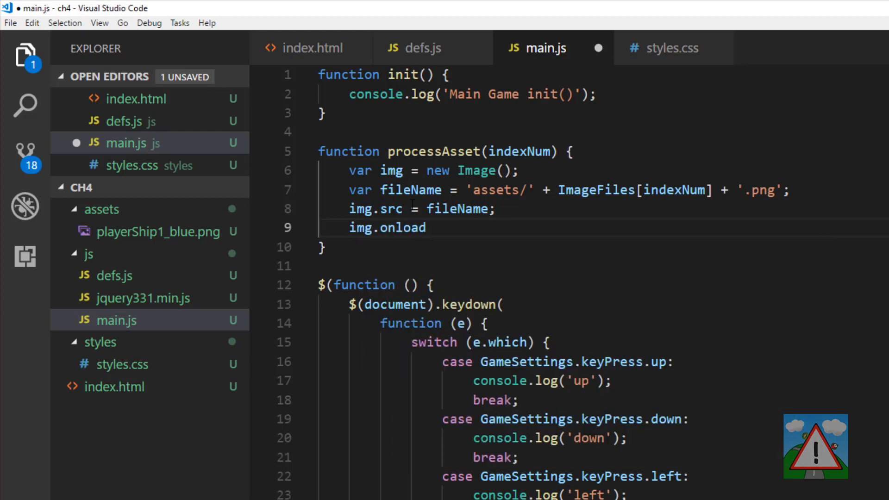
text(= function() {)
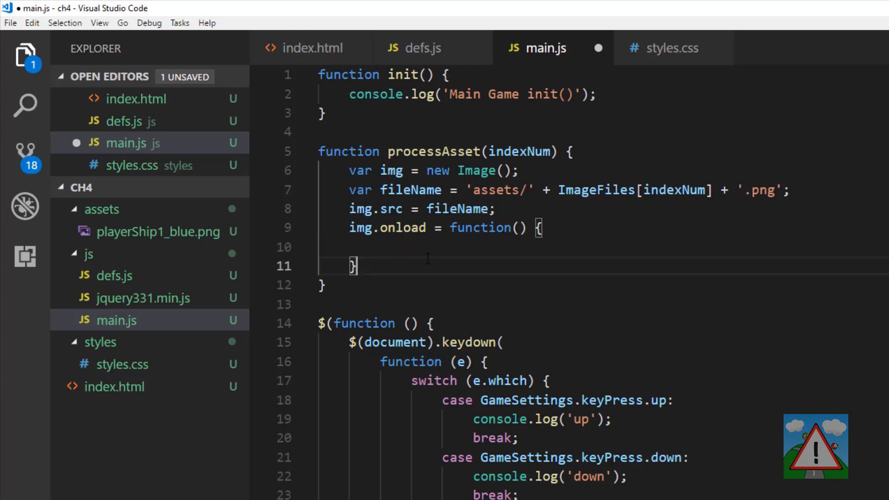
click(381, 247)
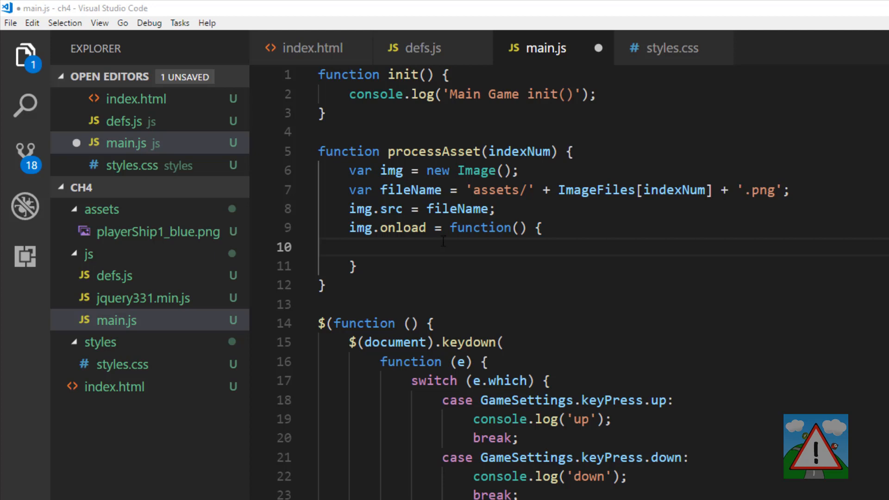
text(GameManager.assets)
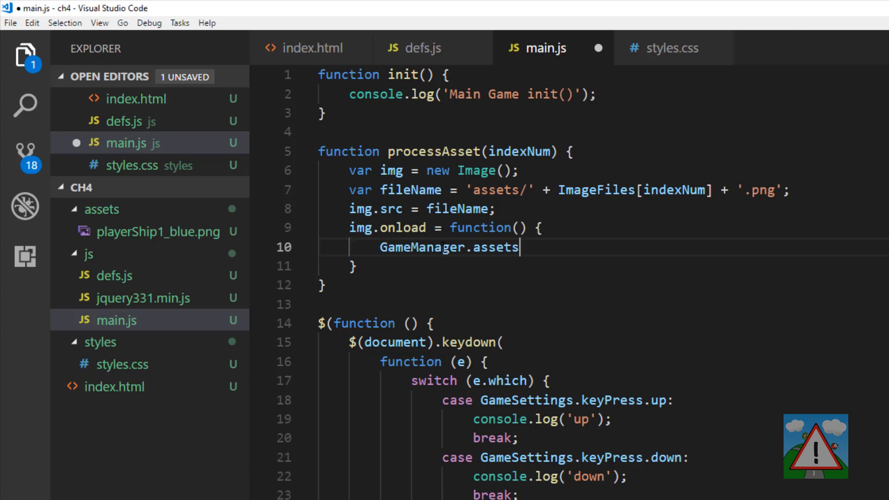
text([])
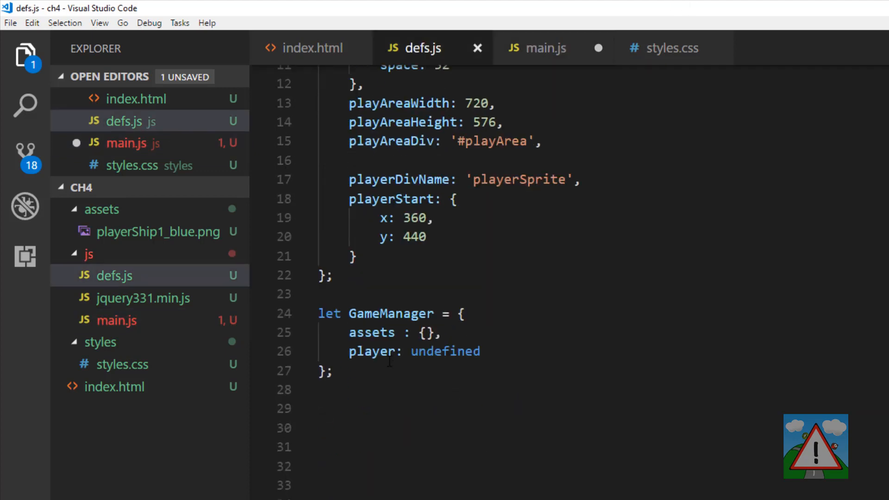
Check GameManager's assets property, then scroll up to the ImageFiles array in defs.js
double_click(372, 332)
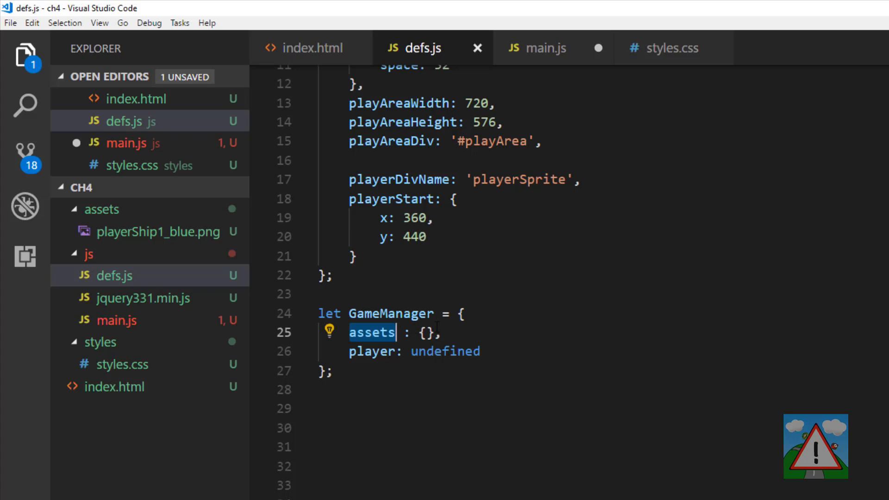
scroll(up, 3)
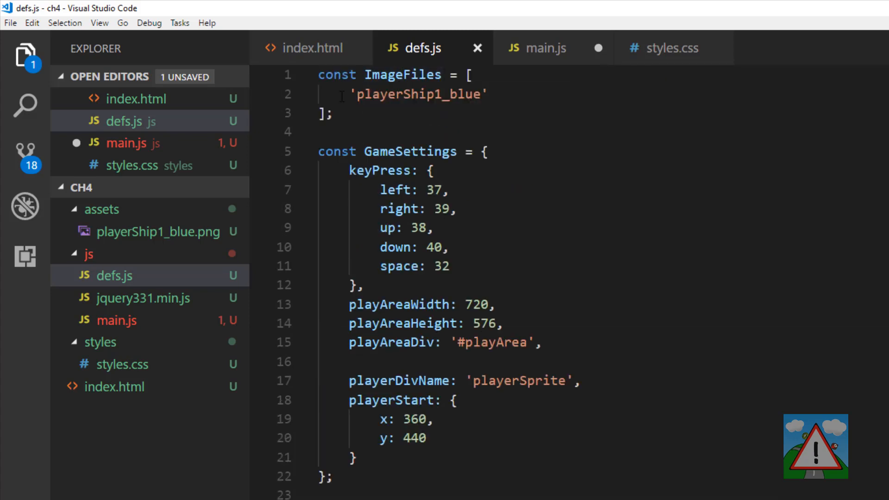
mouse_move(531, 63)
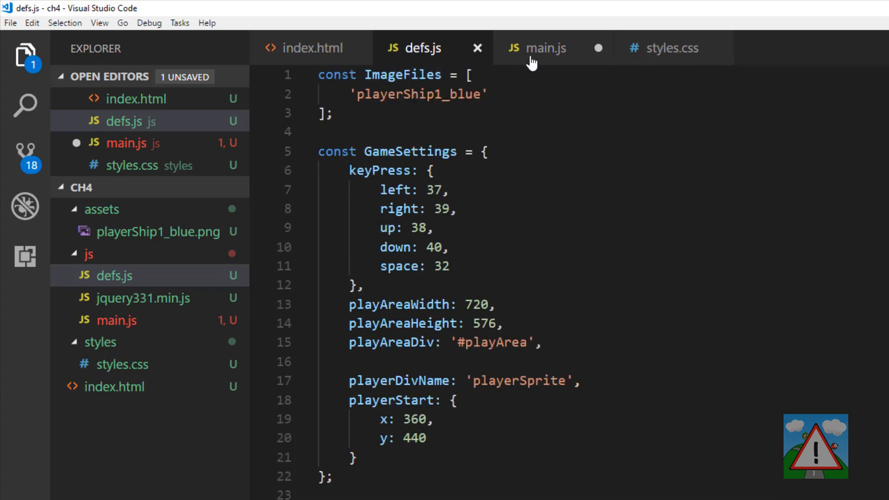
Key the asset entry by ImageFiles[indexNum] and fill its object with fileName
click(537, 47)
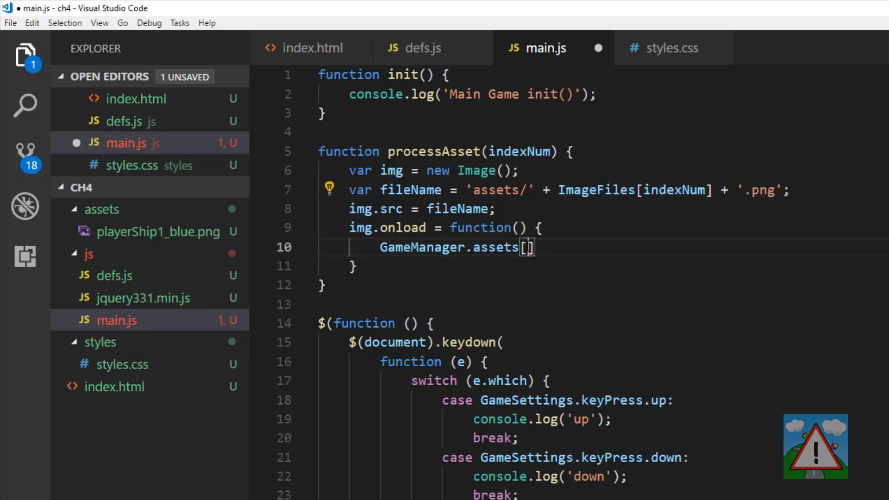
text(ImageFiles[indexNum])
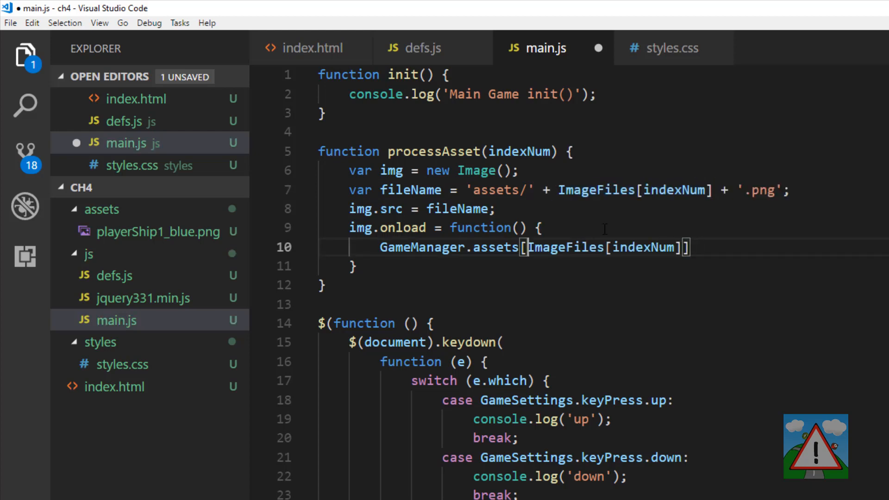
text(=)
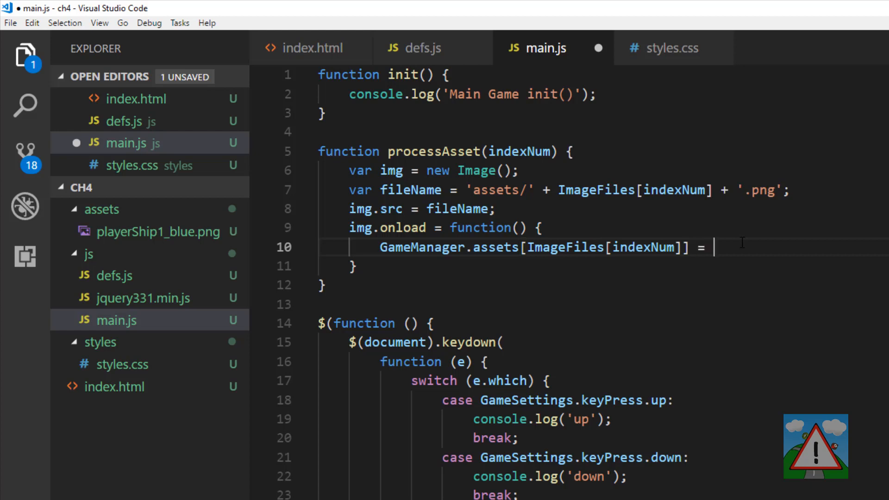
text({)
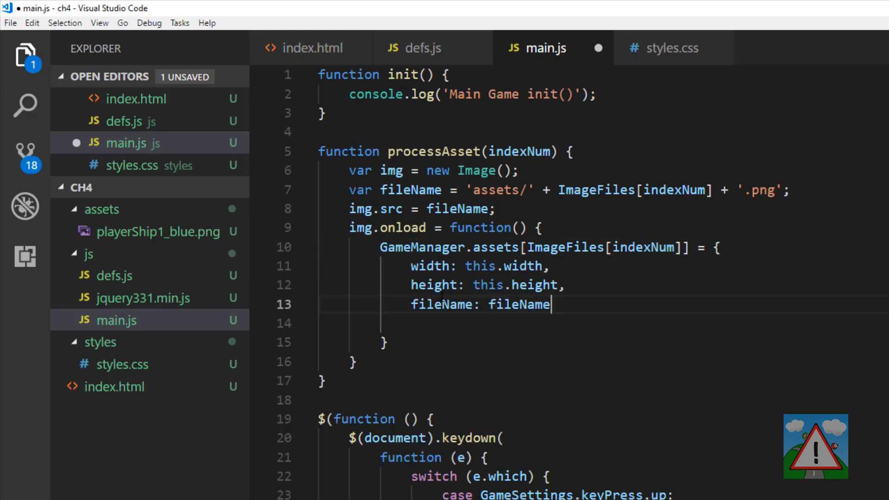
key(Backspace)
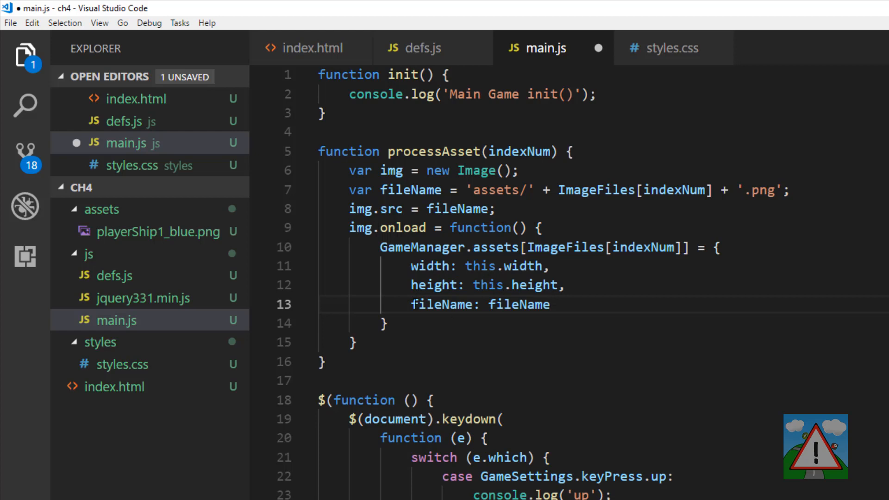
Close the asset object with a semicolon and add indexNum++ below it
click(550, 305)
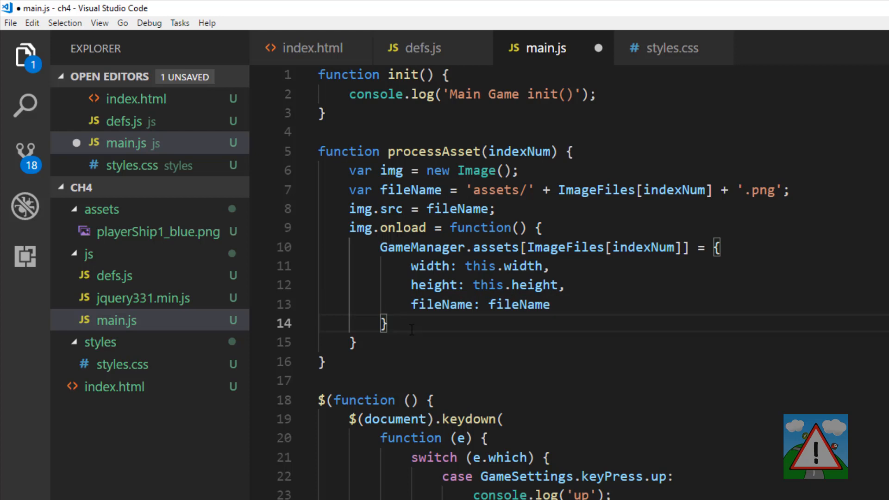
text(;)
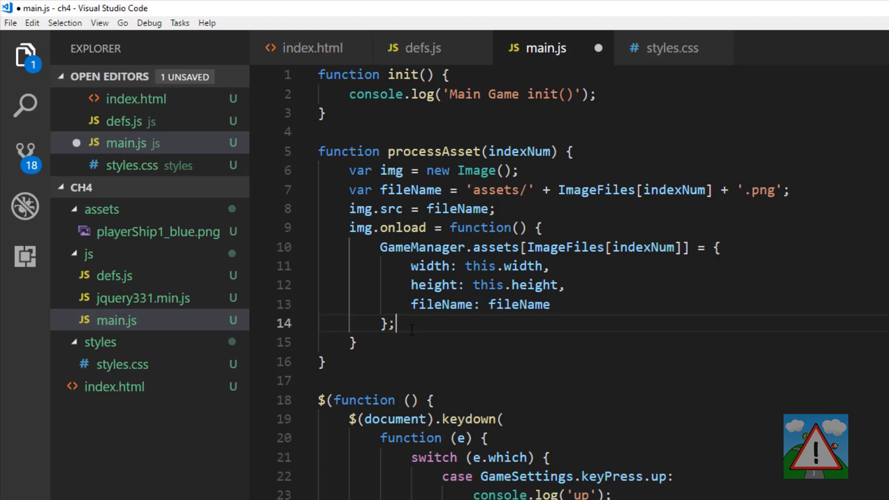
text(indexNum++)
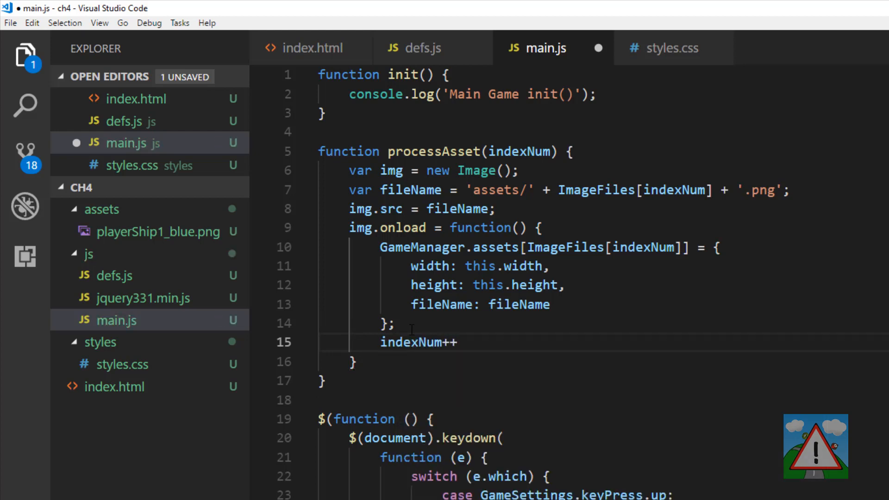
text(;)
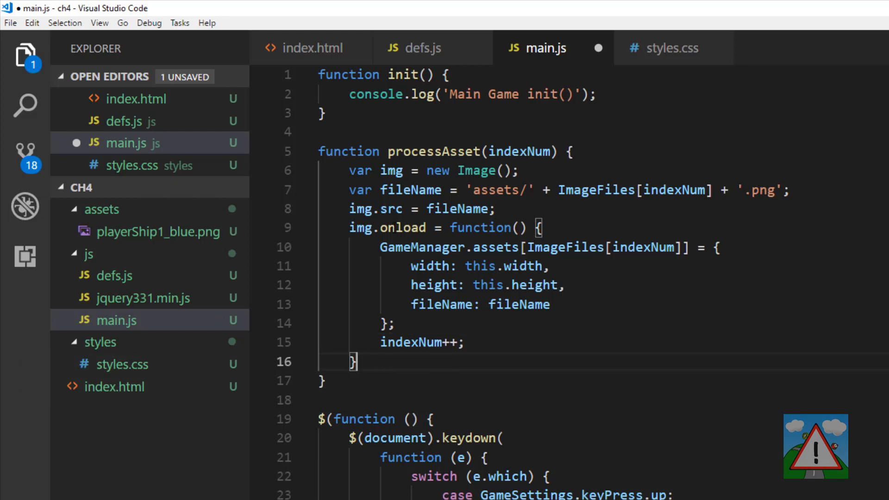
double_click(421, 247)
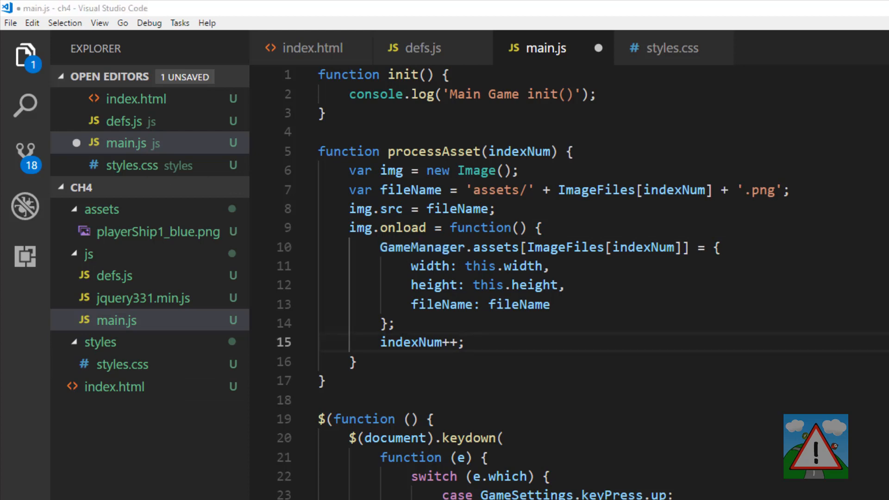
Recurse processAsset while indexNum < ImageFiles.length, else log 'Assets Done:' and call init()
click(478, 341)
text(if (indexNum < ImageFiles.length) {)
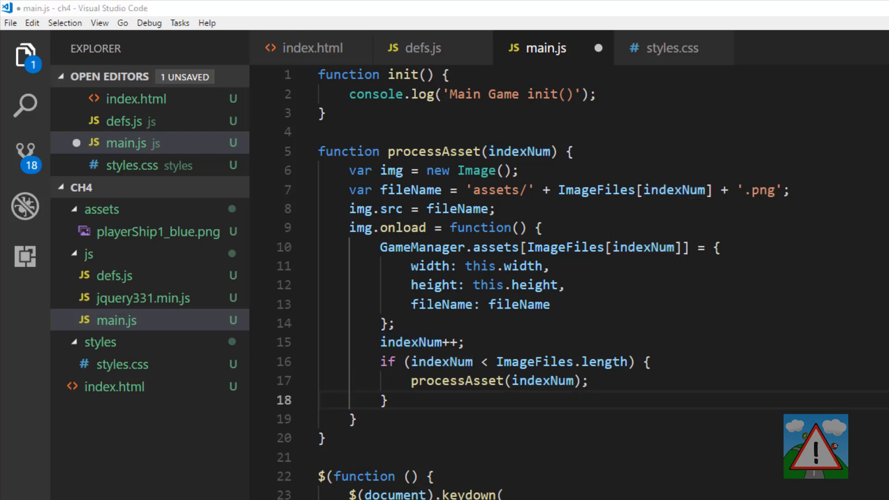
click(399, 400)
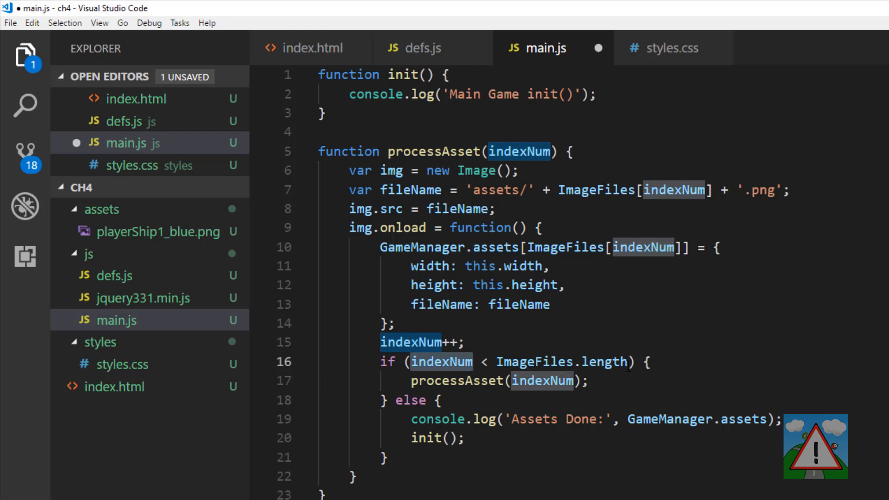
click(736, 419)
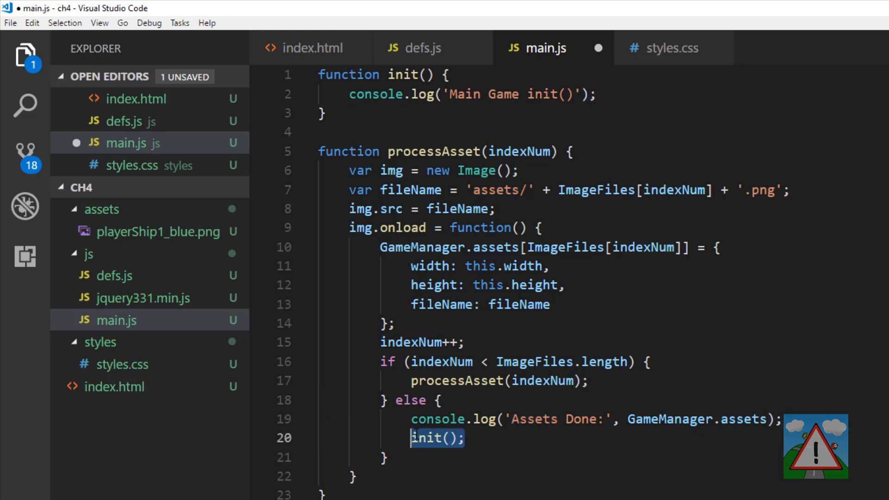
click(598, 94)
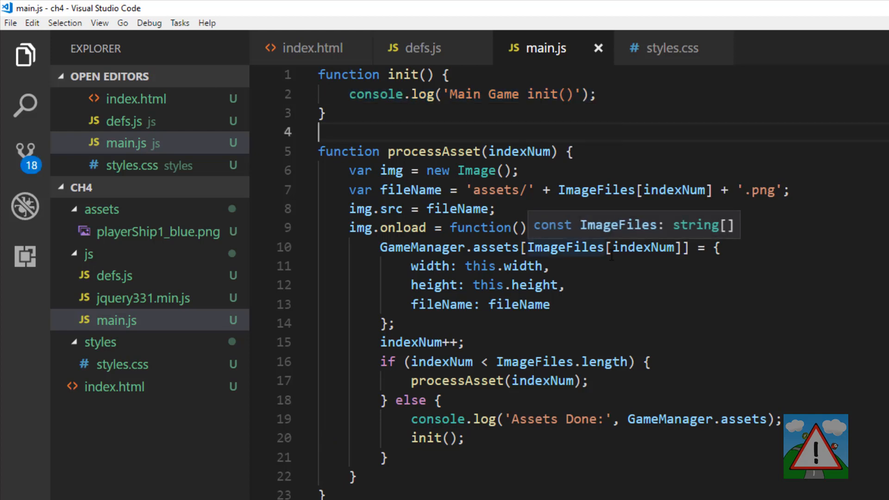
mouse_move(598, 301)
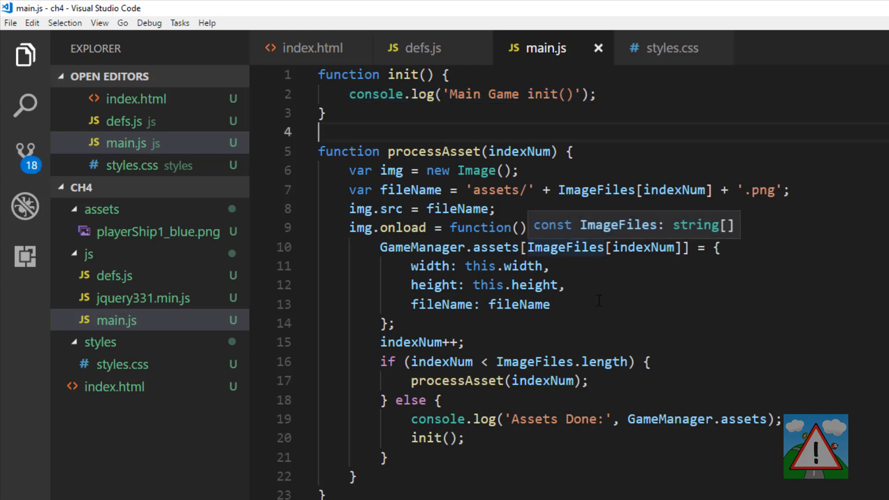
mouse_move(314, 232)
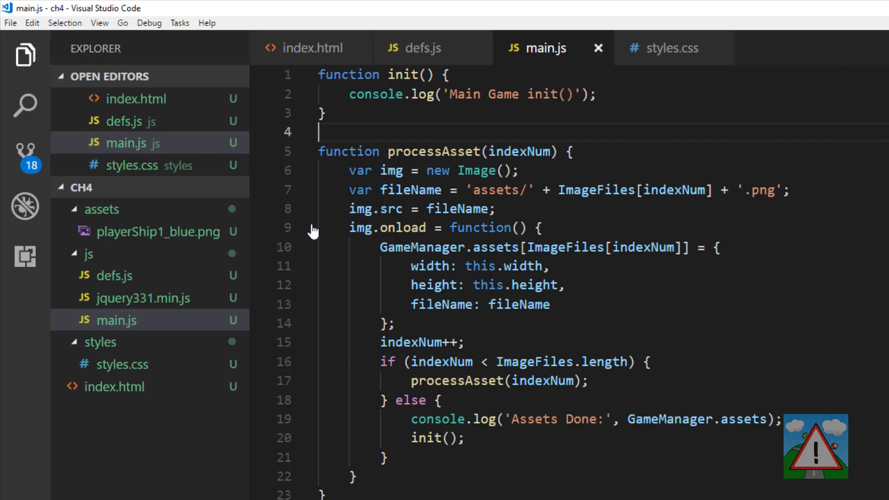
Insert processAsset(0) on a new line inside the document-ready function
double_click(403, 74)
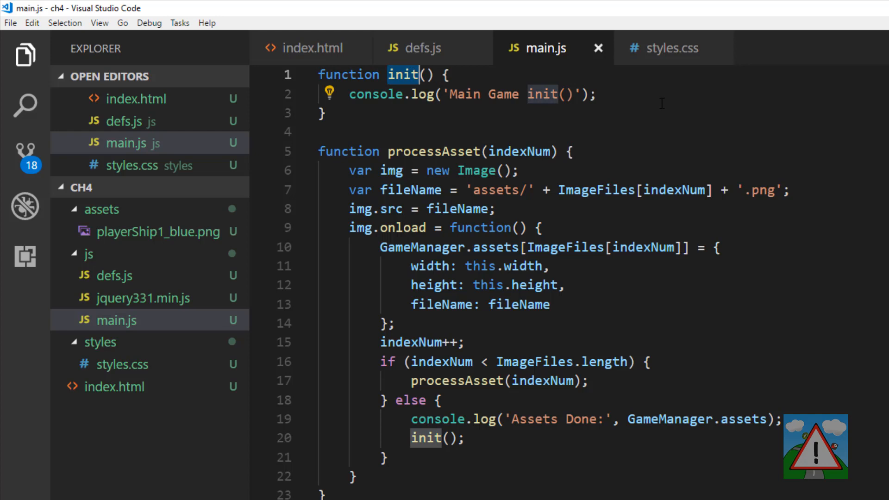
mouse_move(624, 140)
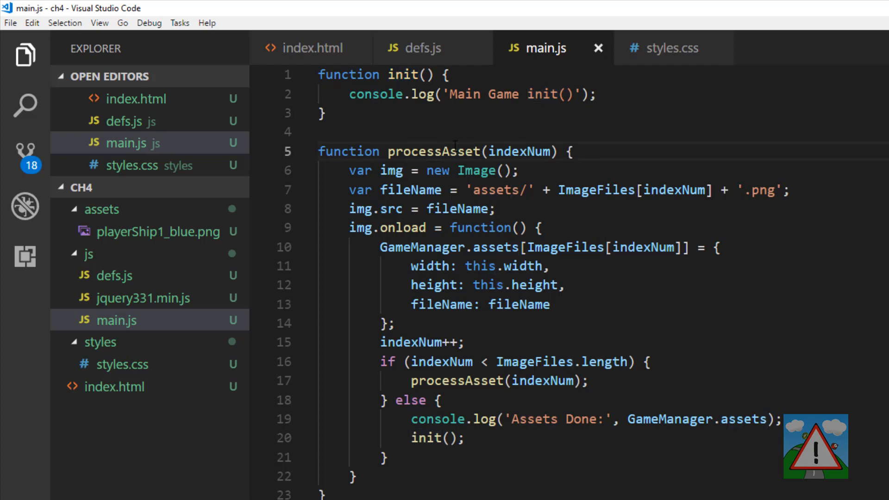
scroll(down, 3)
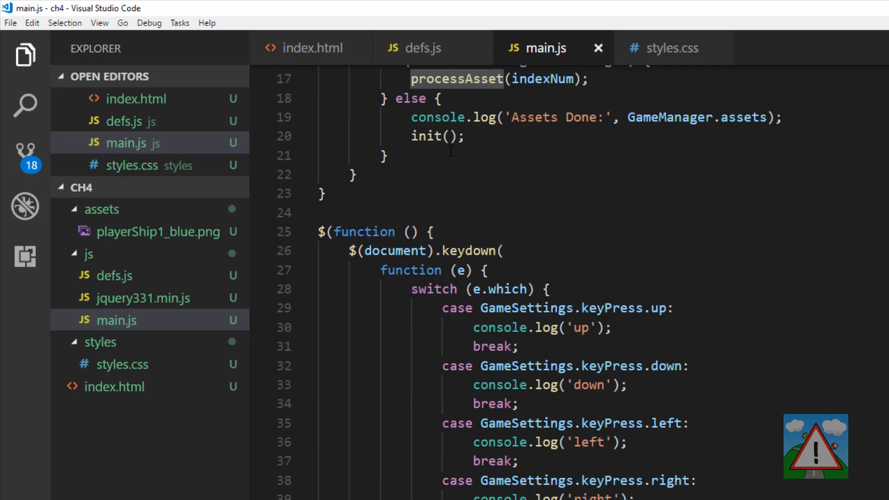
key(Enter)
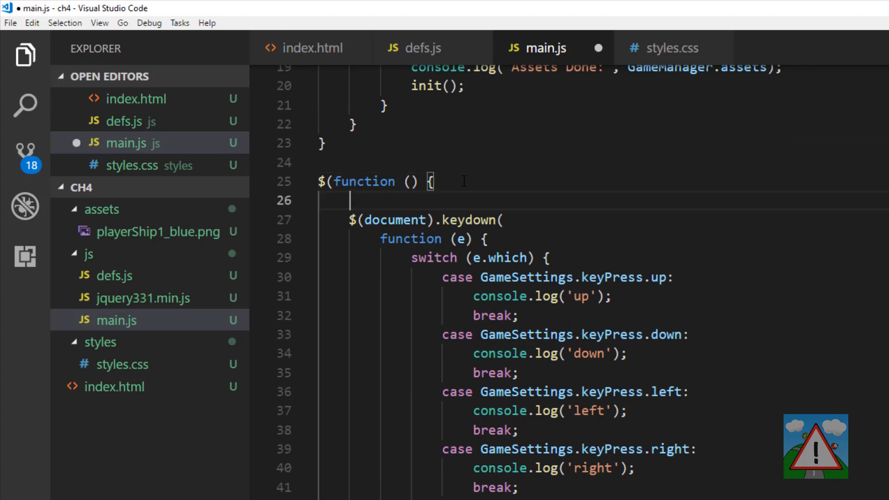
text(processAsset(0))
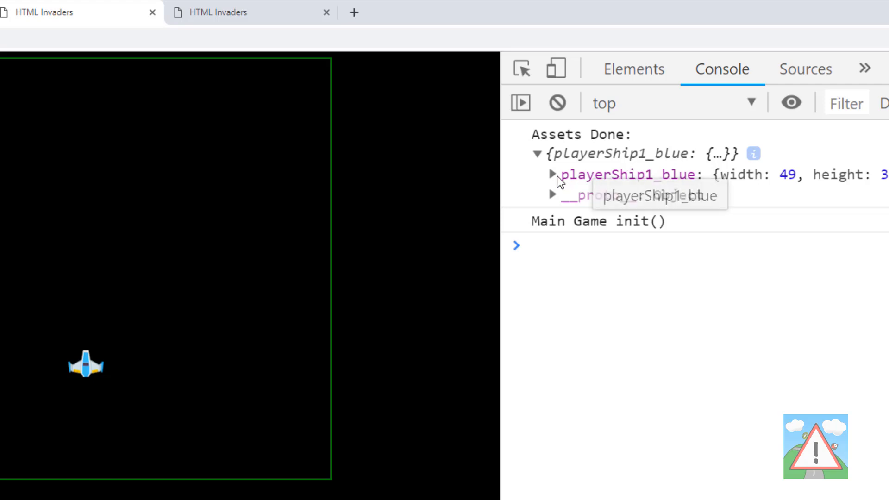
Expand playerShip1_blue: fileName 'assets/playerShip1_blue.png', height 37, width 49
click(552, 175)
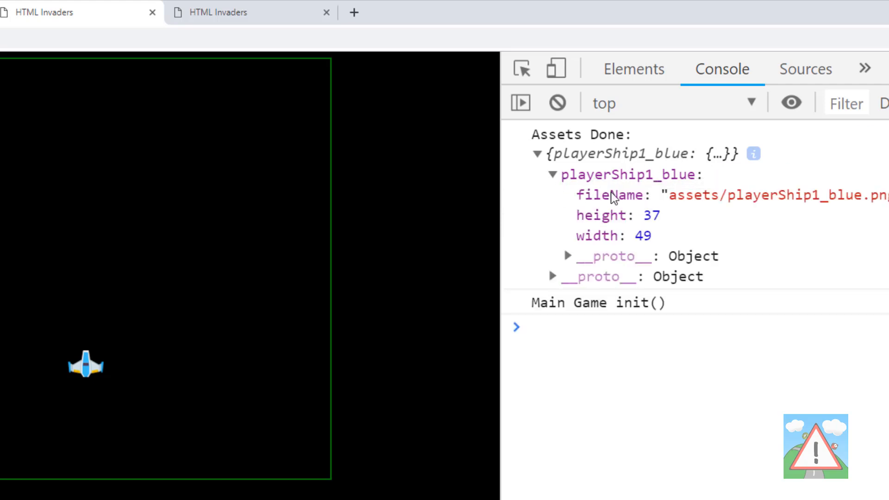
mouse_move(649, 217)
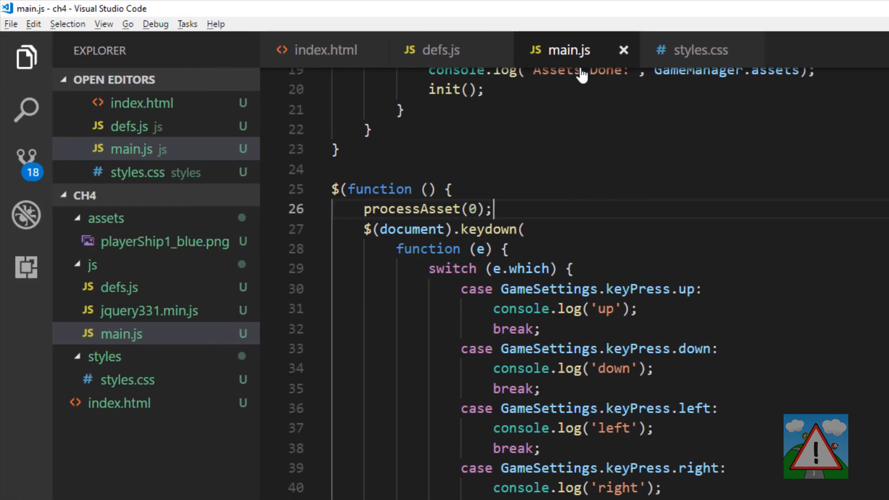
Show styles.css to check the .sprite rule's 49px width and 37px height
click(699, 50)
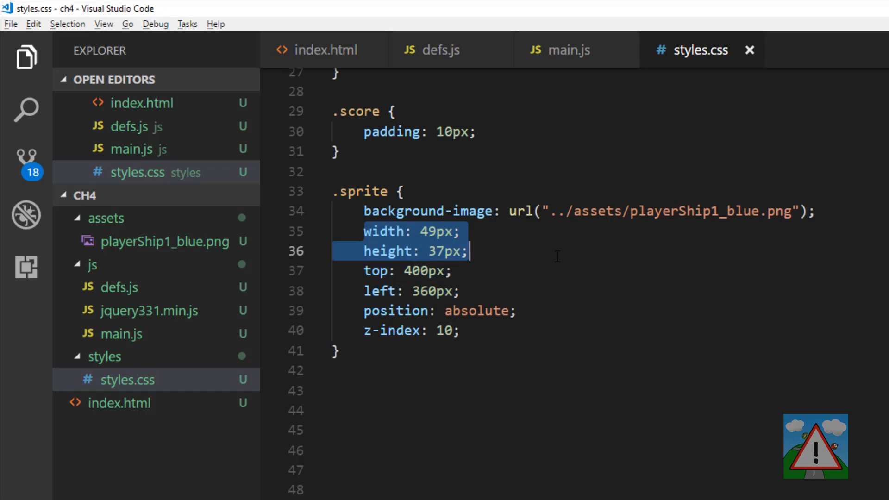
mouse_move(392, 131)
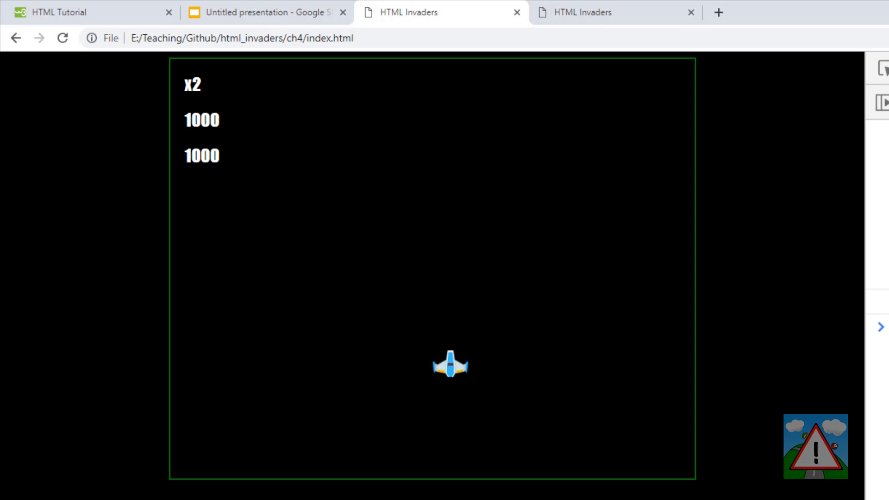
mouse_move(796, 207)
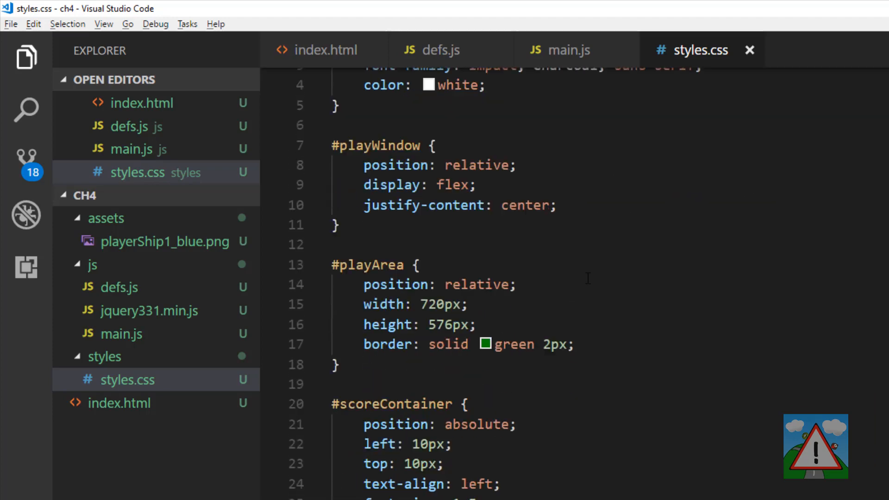
Scroll styles.css, then go back to main.js at the processAsset(0) call
scroll(down, 3)
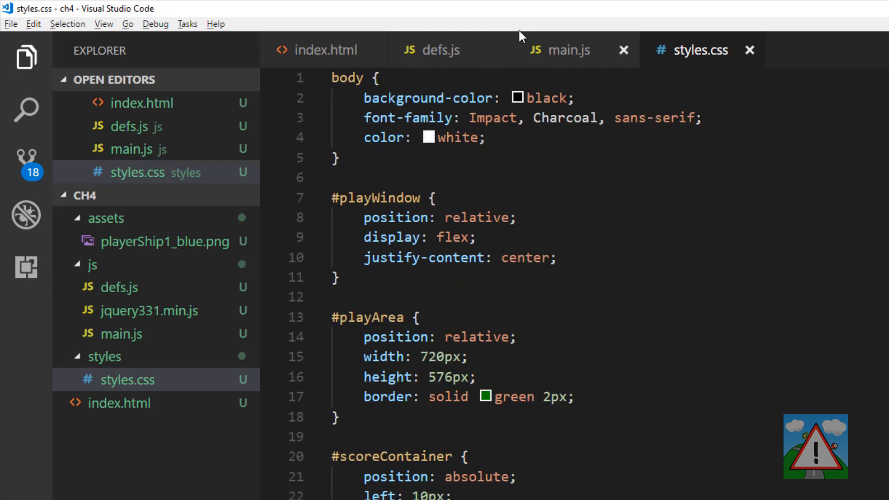
click(560, 50)
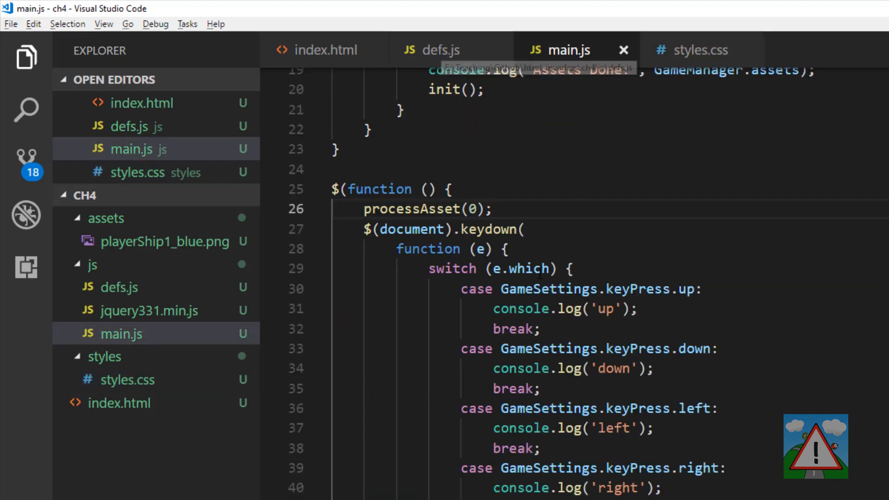